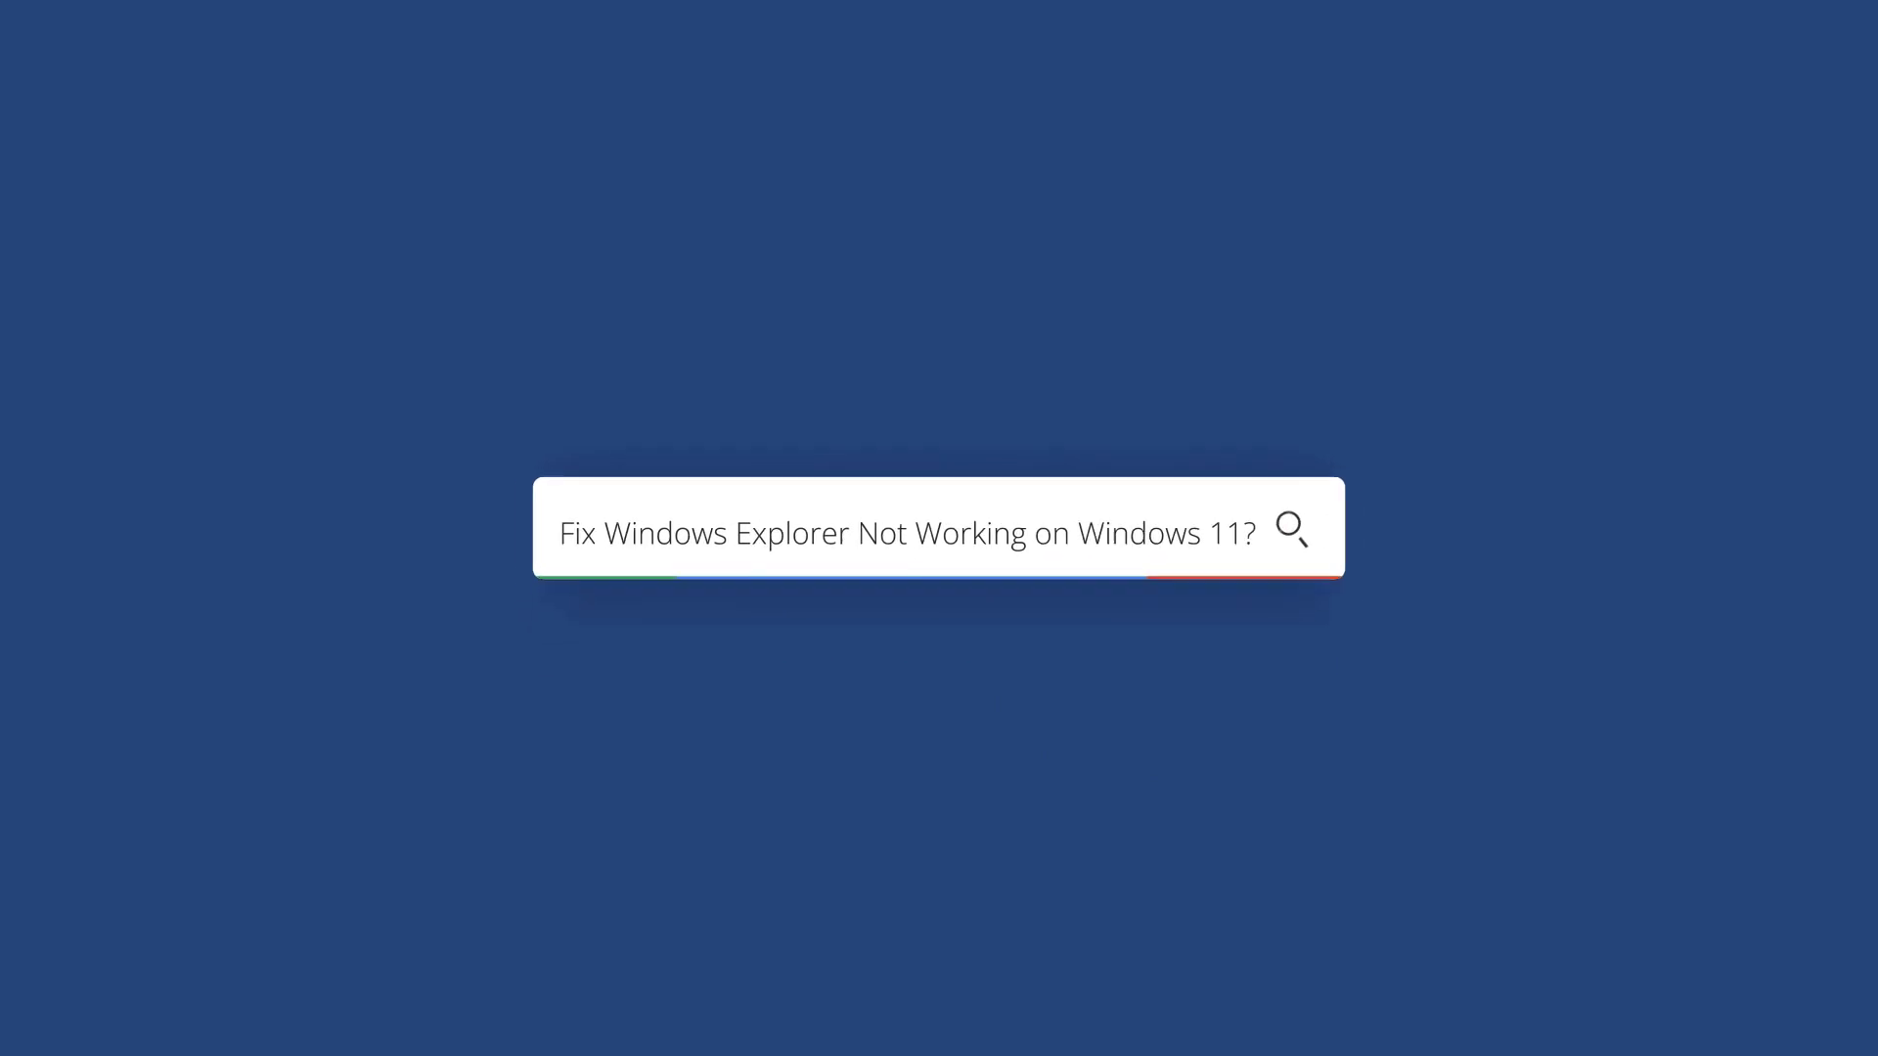
Step: Via Control Panel's File Explorer Options, set 'Open File Explorer to' This PC and confirm
{"action": "left_click", "coordinate": [684, 1027]}
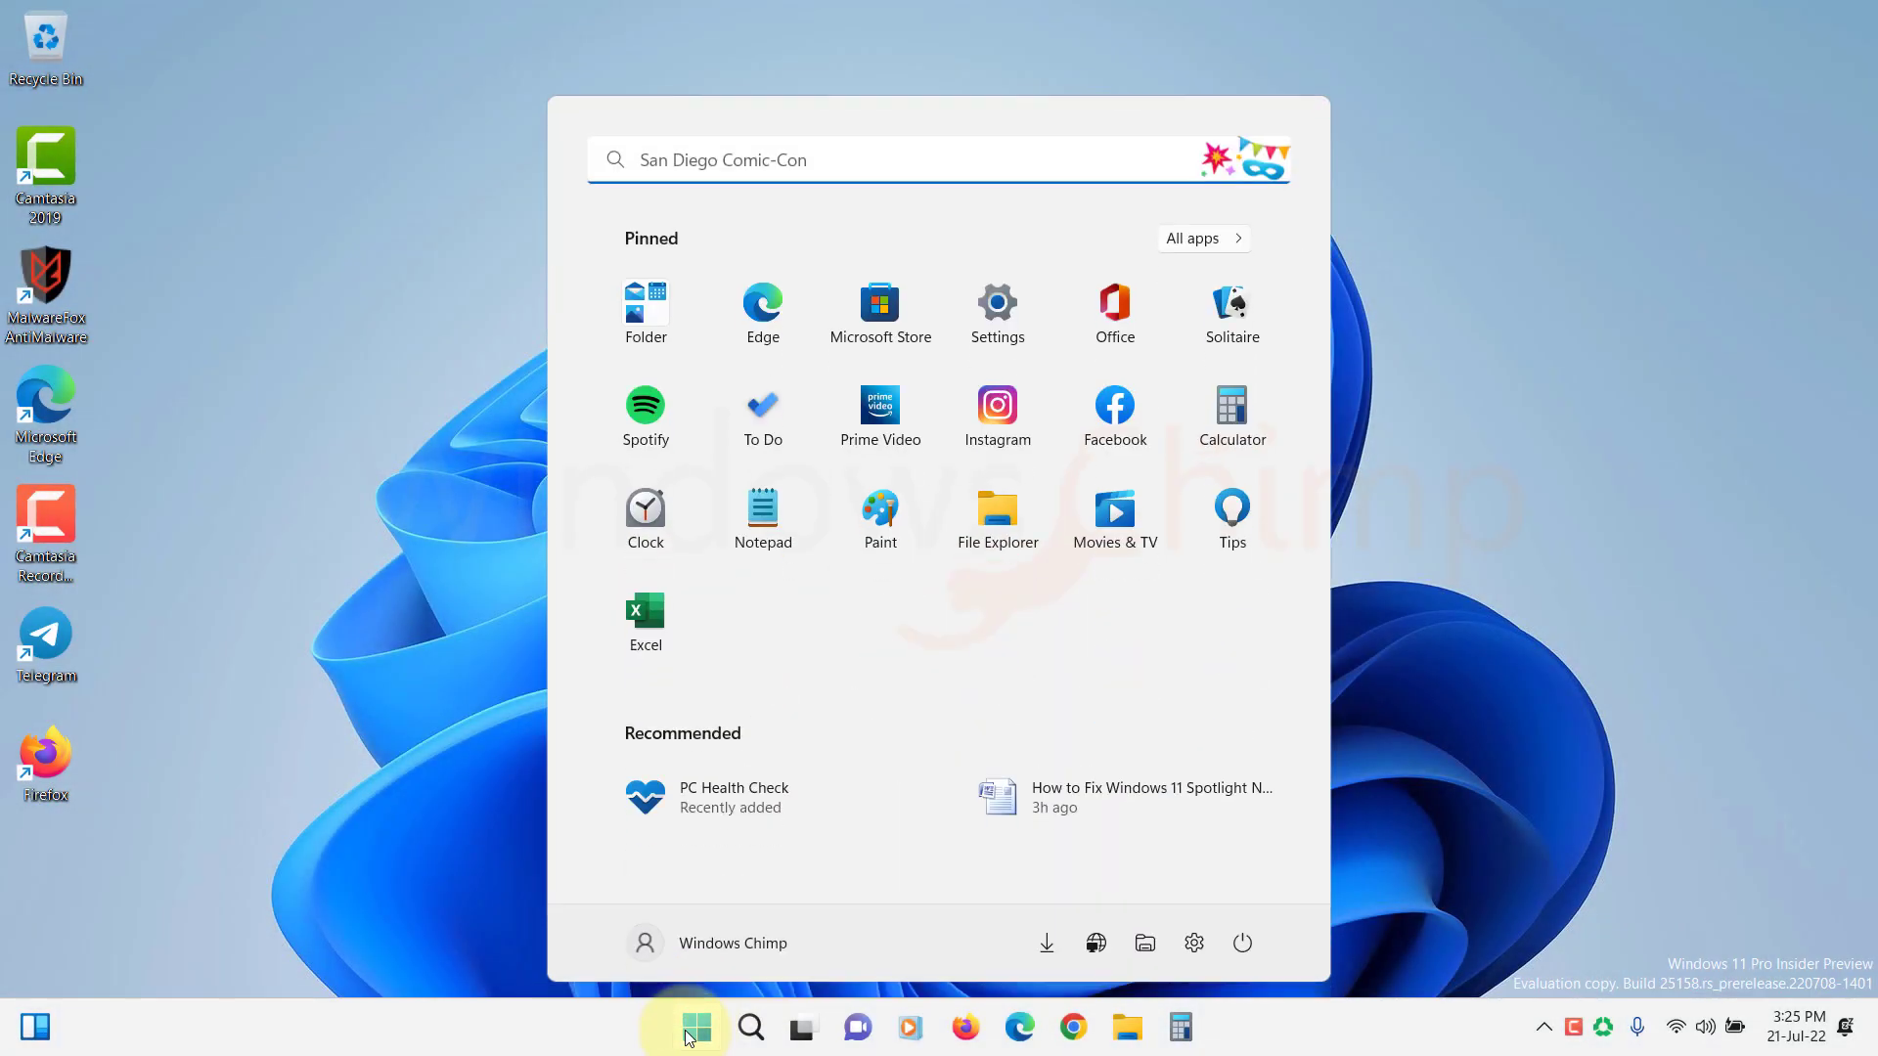
{"action": "type", "text": "control panel"}
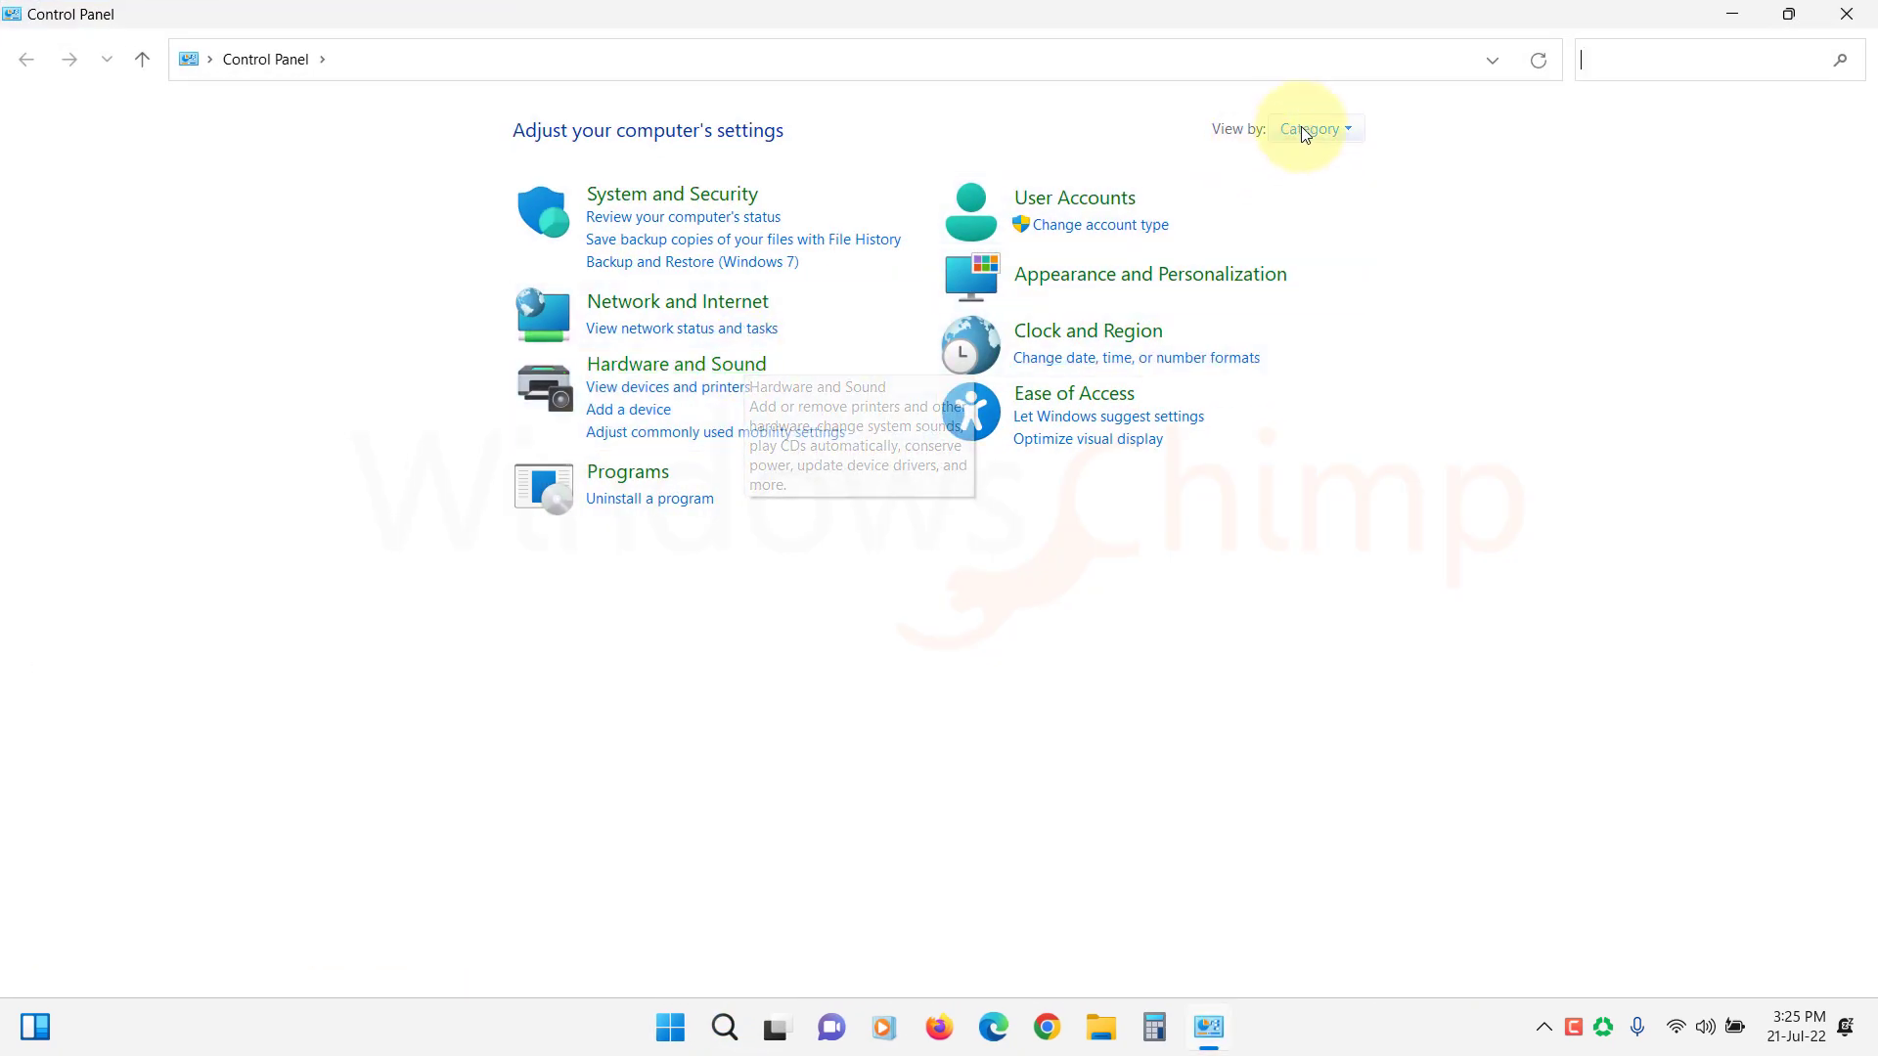
{"action": "left_click", "coordinate": [1309, 129]}
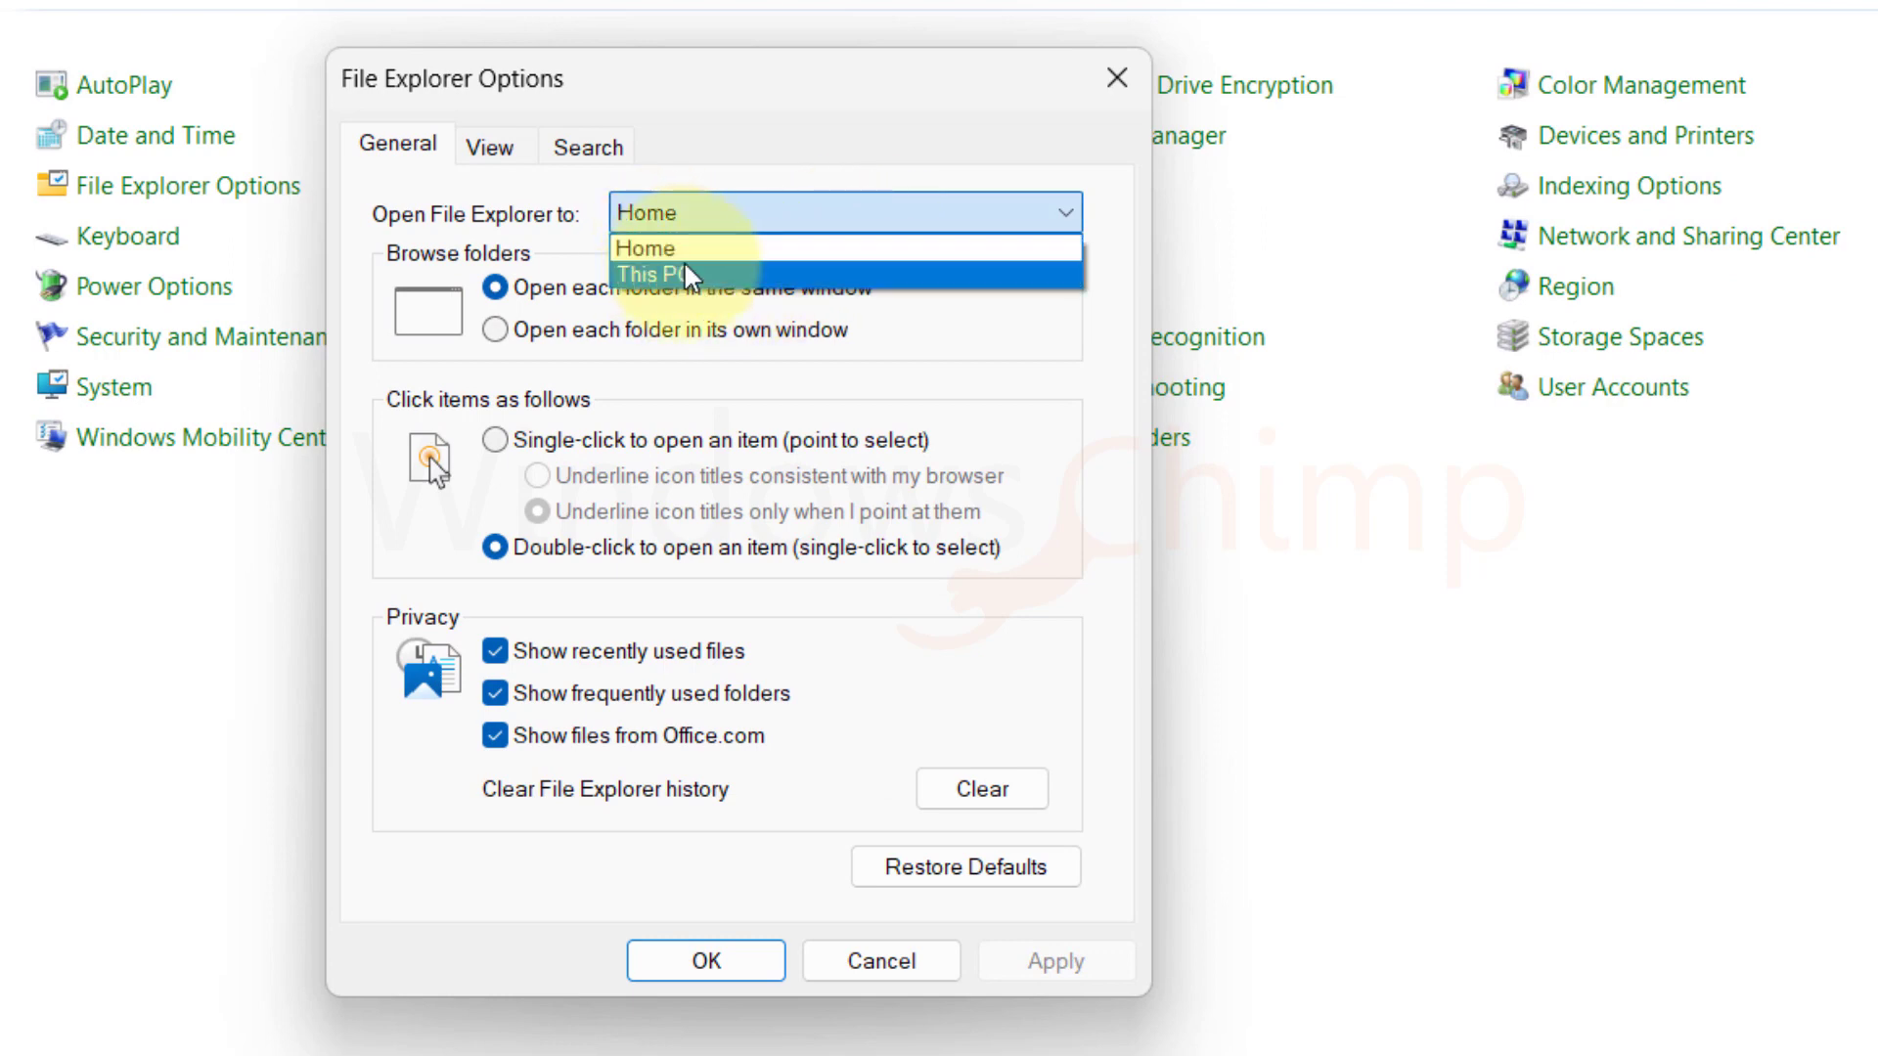
{"action": "left_click", "coordinate": [655, 276]}
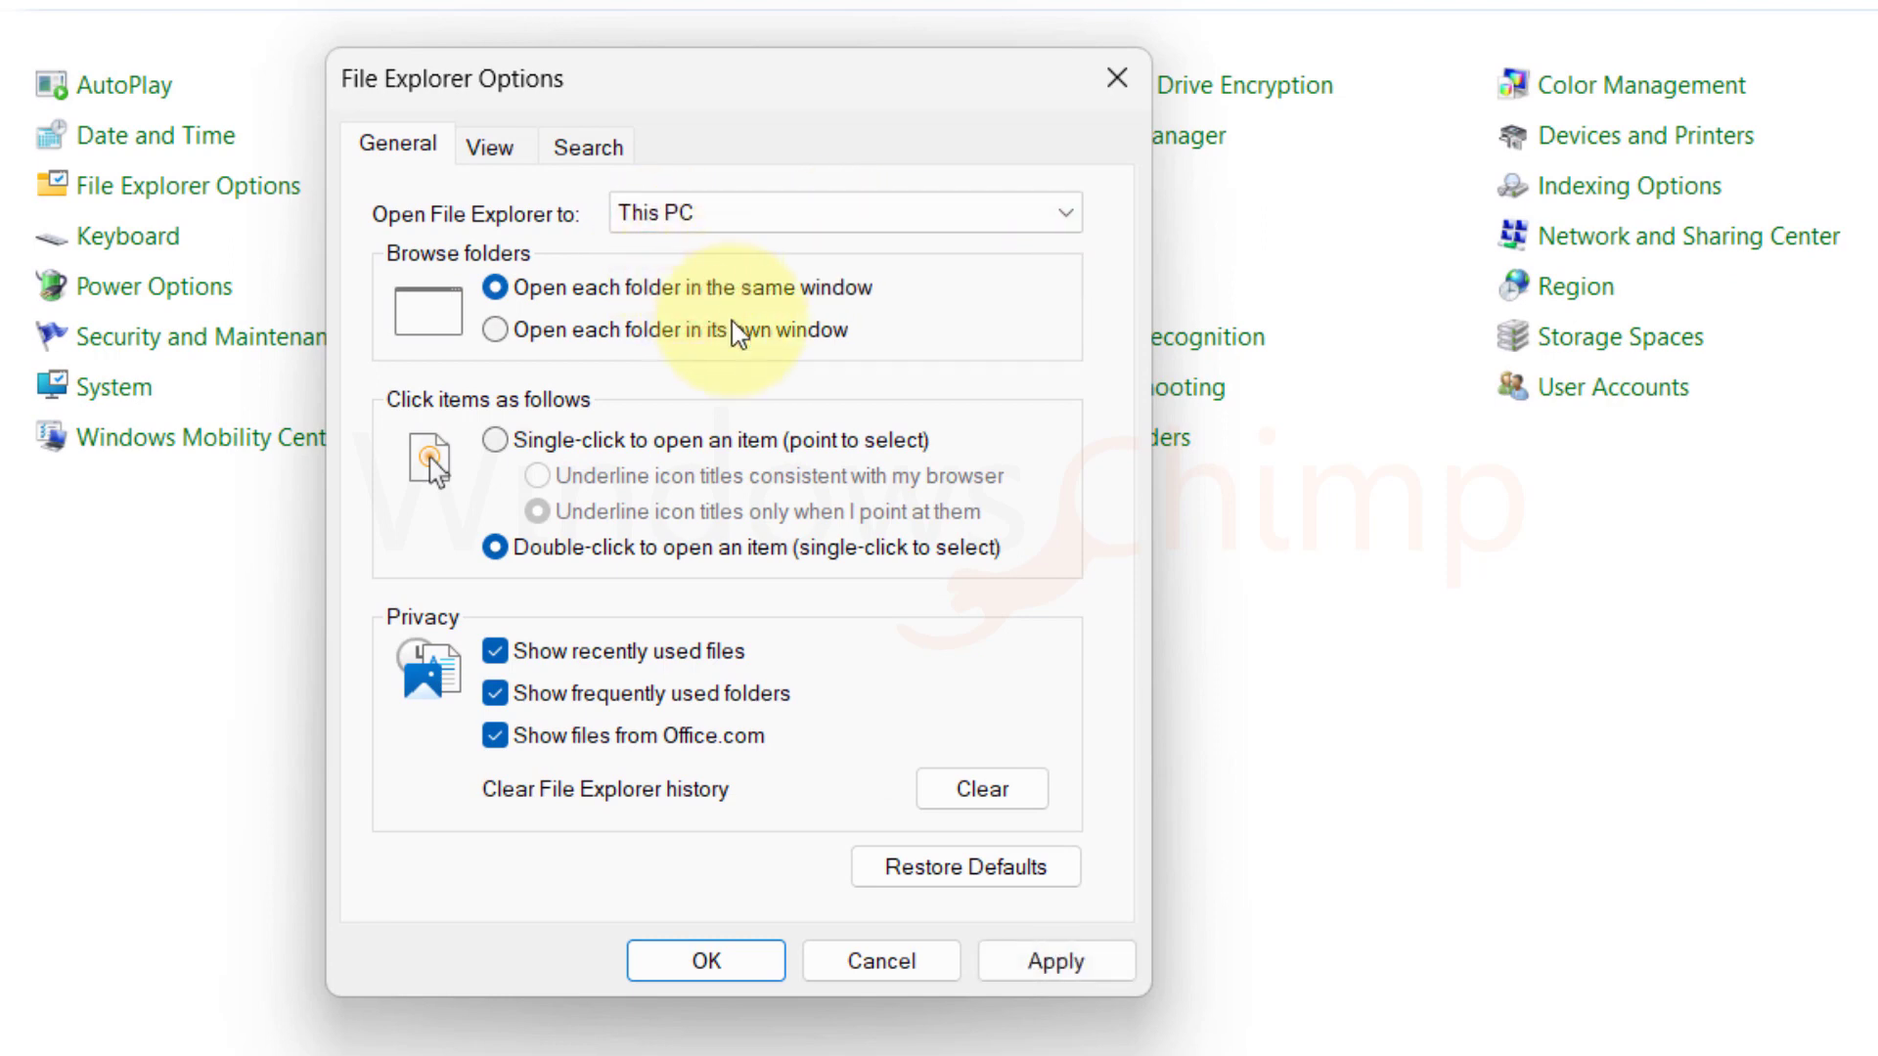
{"action": "left_click", "coordinate": [1055, 959]}
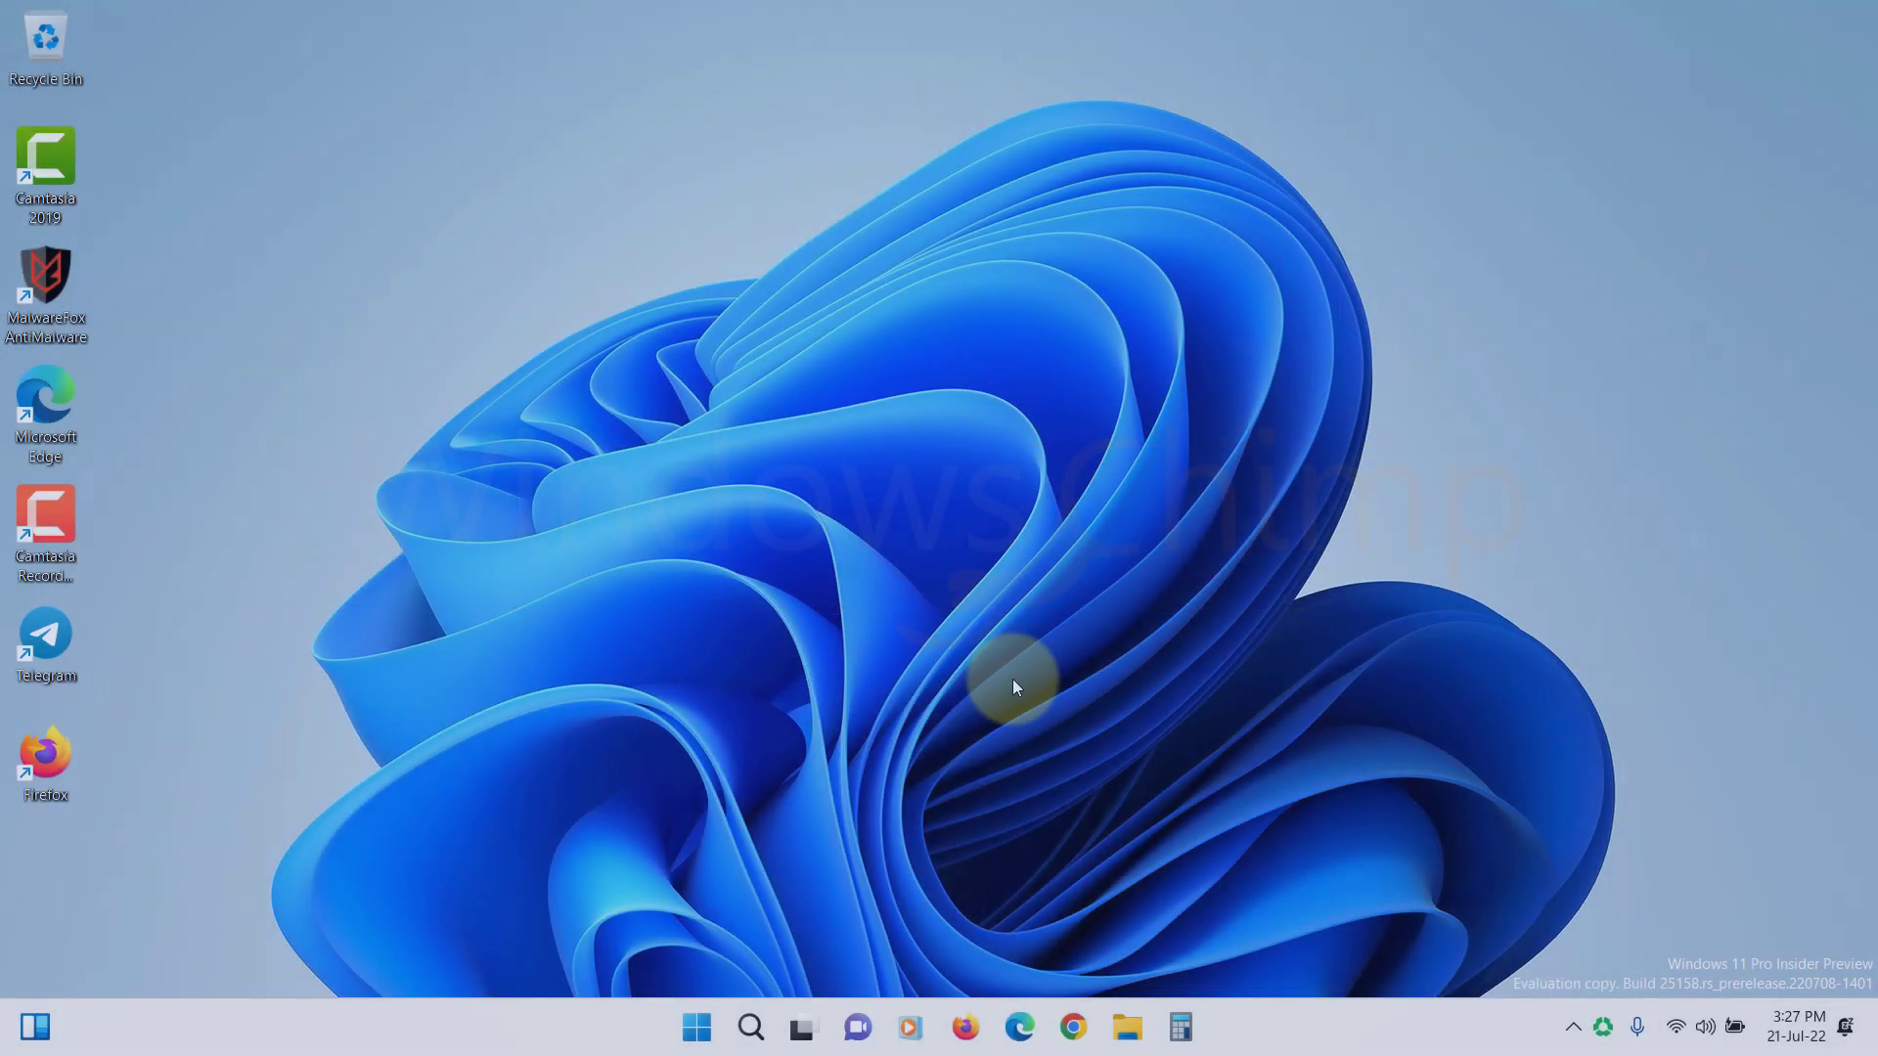
Step: Bring up Task Manager's Details list and browse the running processes with their PIDs
{"action": "key", "text": "ctrl+shift"}
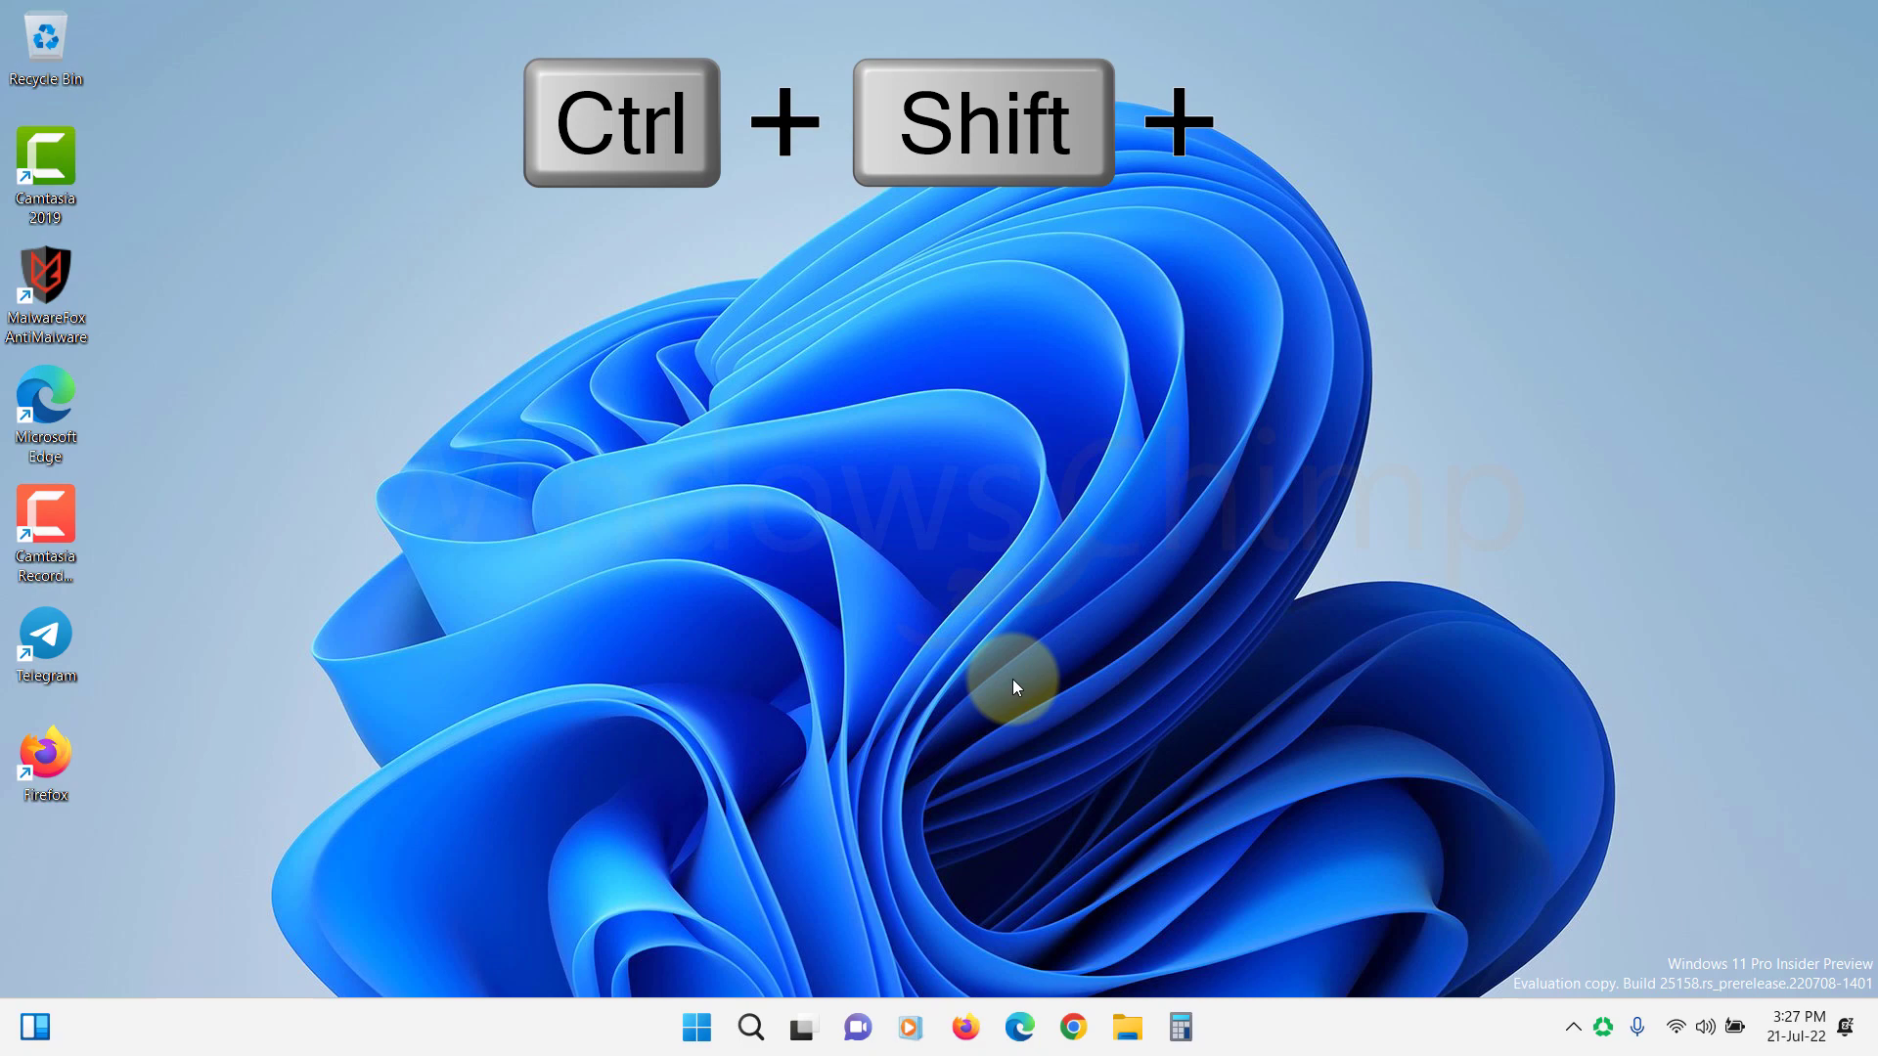
{"action": "key", "text": "Ctrl+Shift+Esc"}
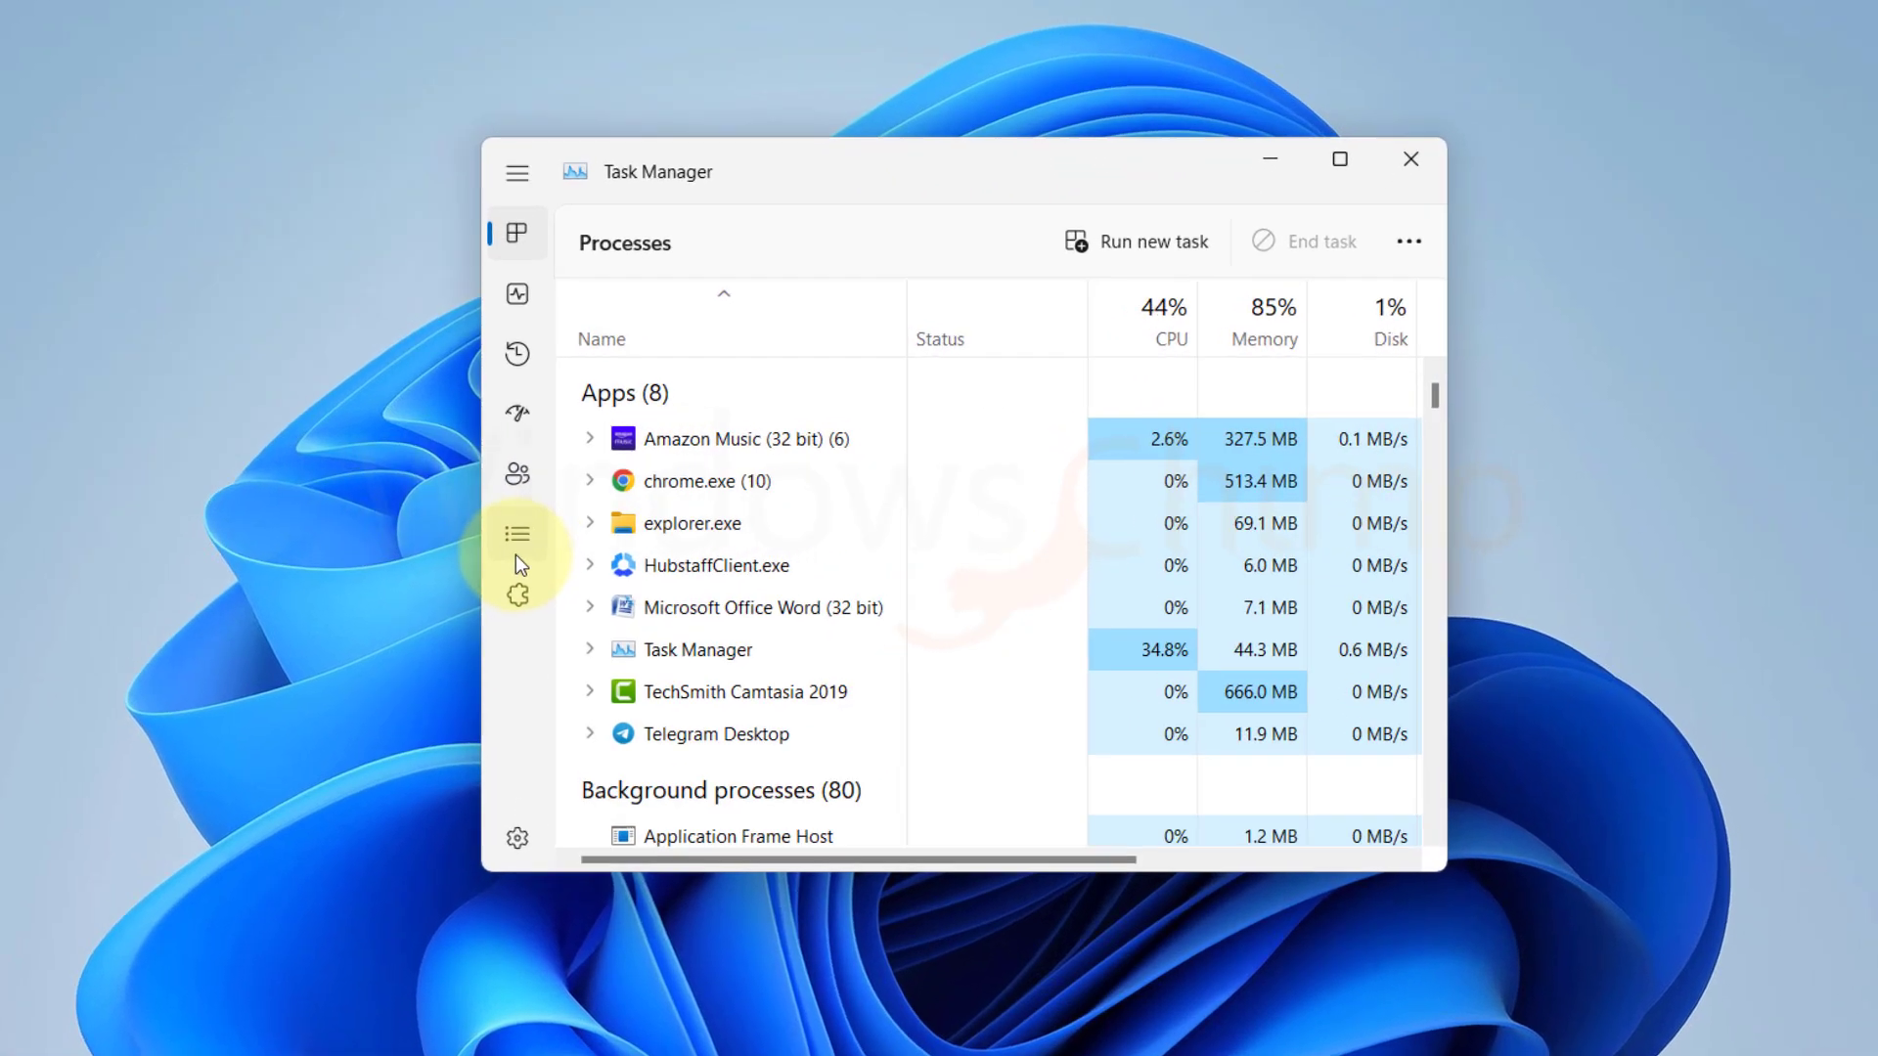
{"action": "left_click", "coordinate": [516, 532]}
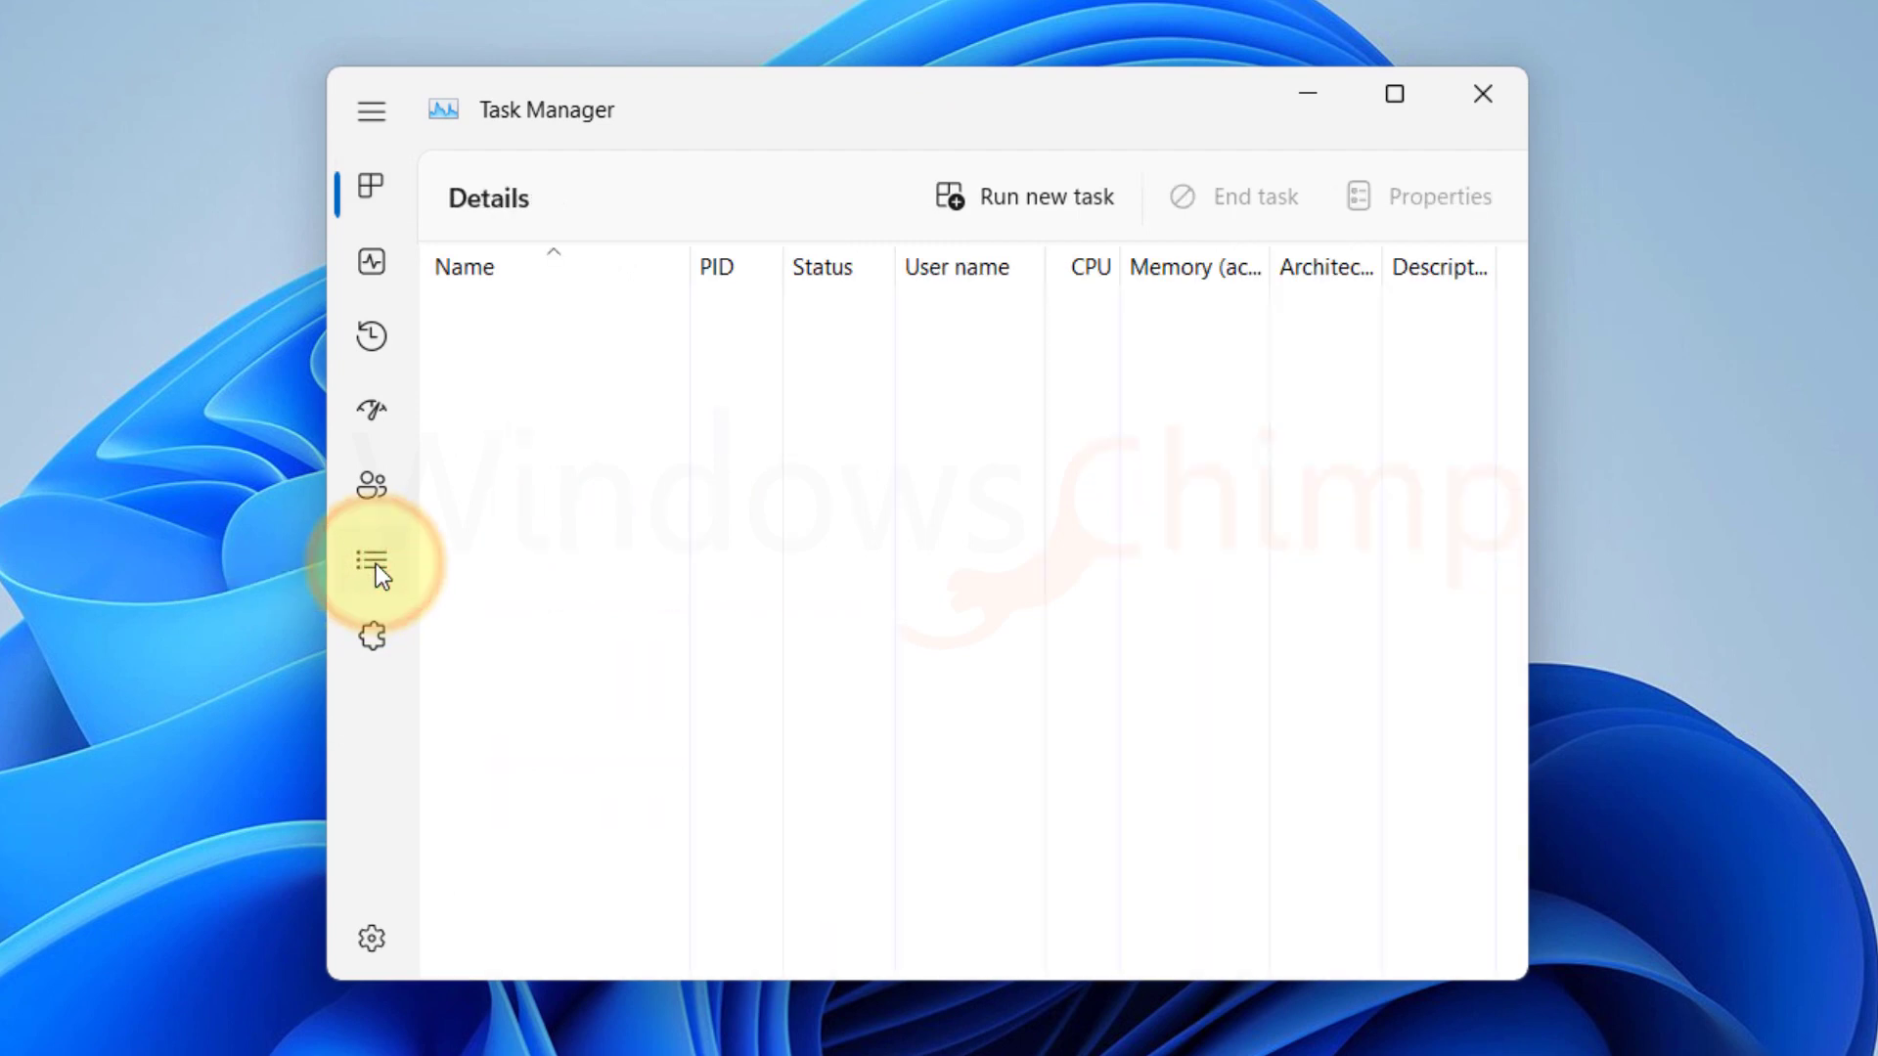
{"action": "left_click", "coordinate": [372, 561]}
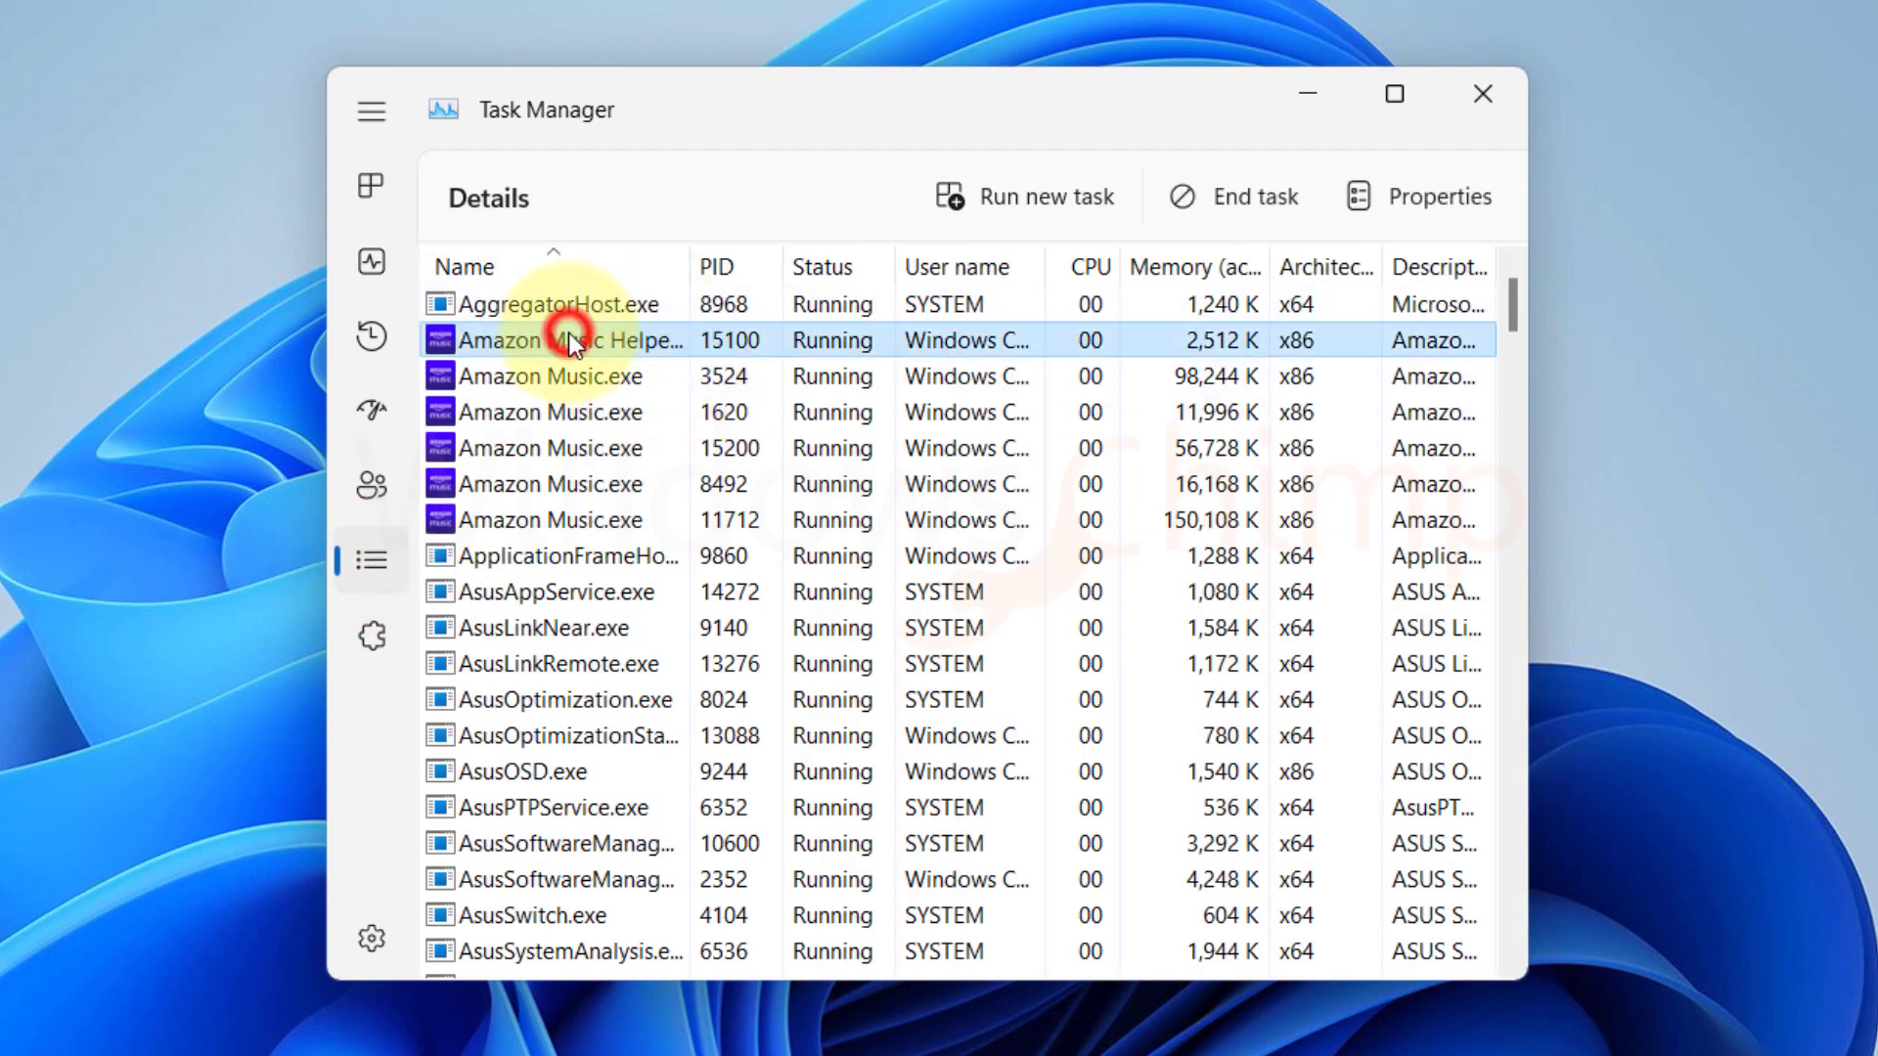
{"action": "scroll", "scroll_direction": "down", "scroll_amount": 3}
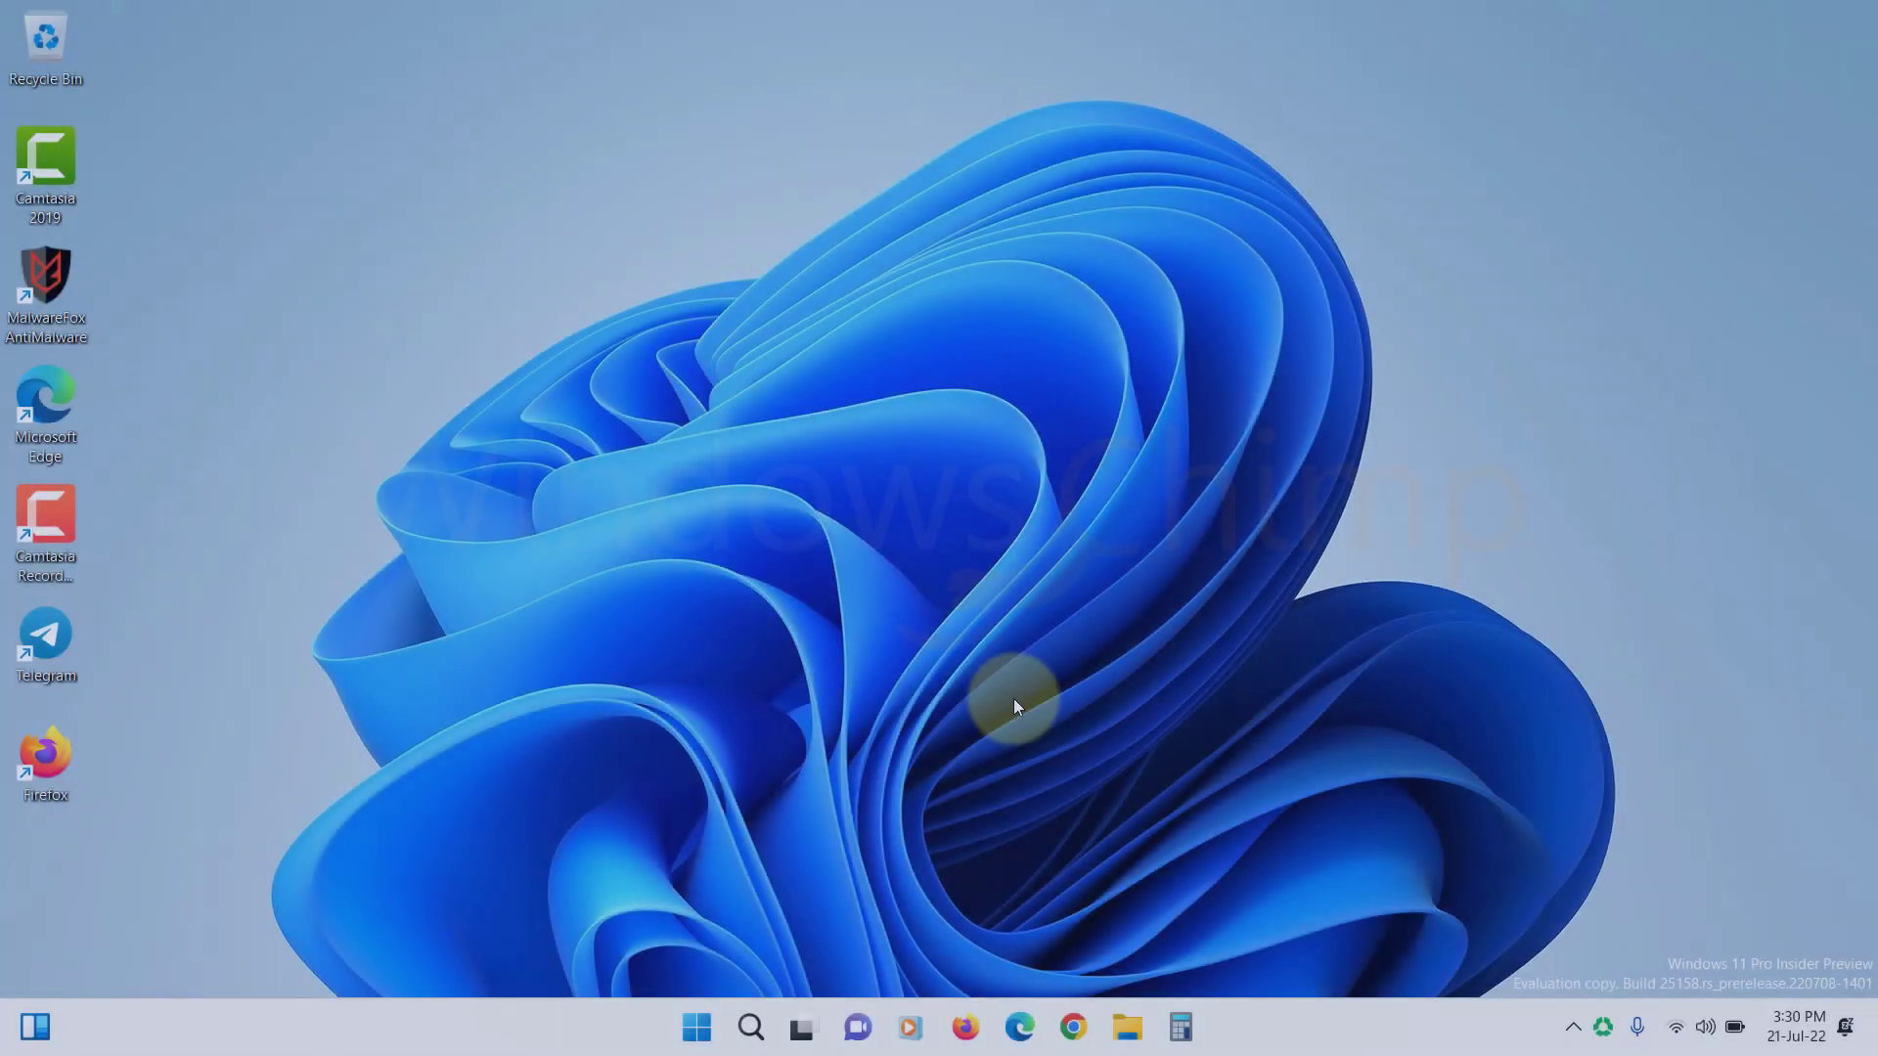
{"action": "mouse_move", "coordinate": [990, 730]}
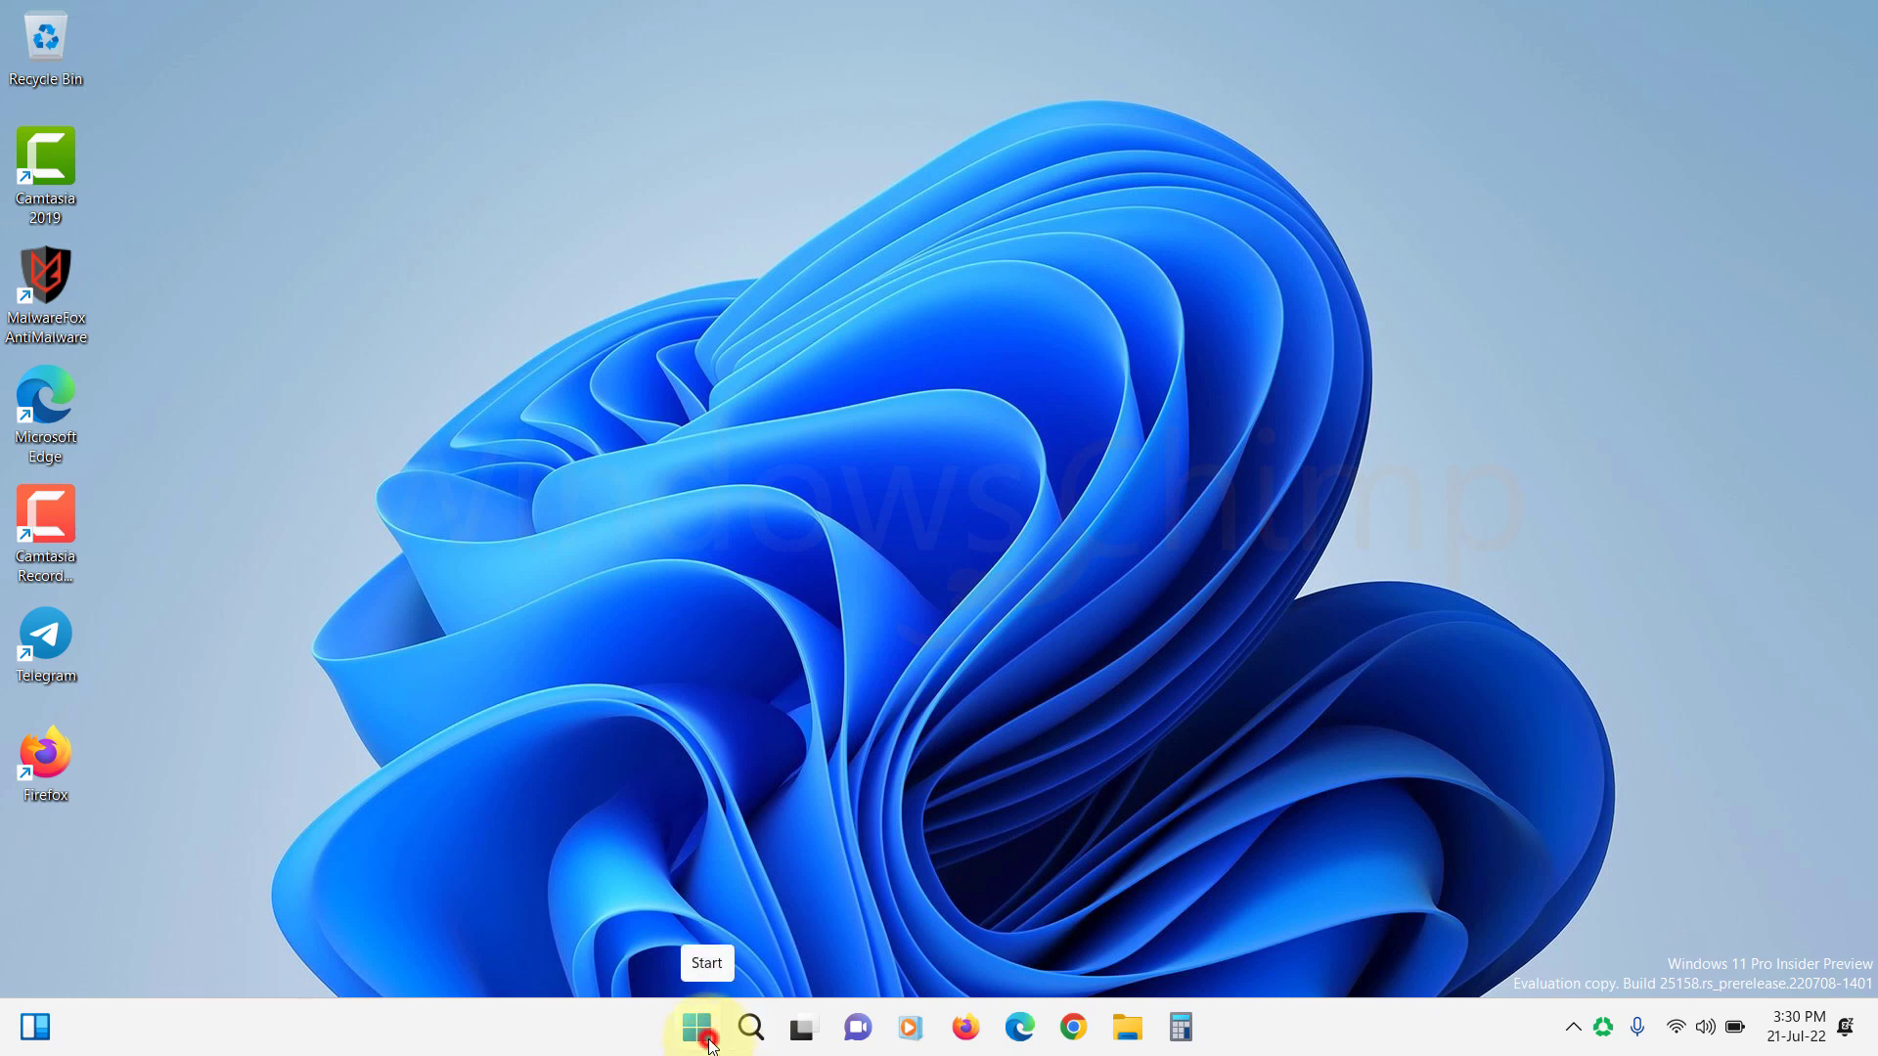
Step: In Device Manager under Display adapters, update the Intel UHD Graphics 630 driver with automatic search
{"action": "type", "text": "device"}
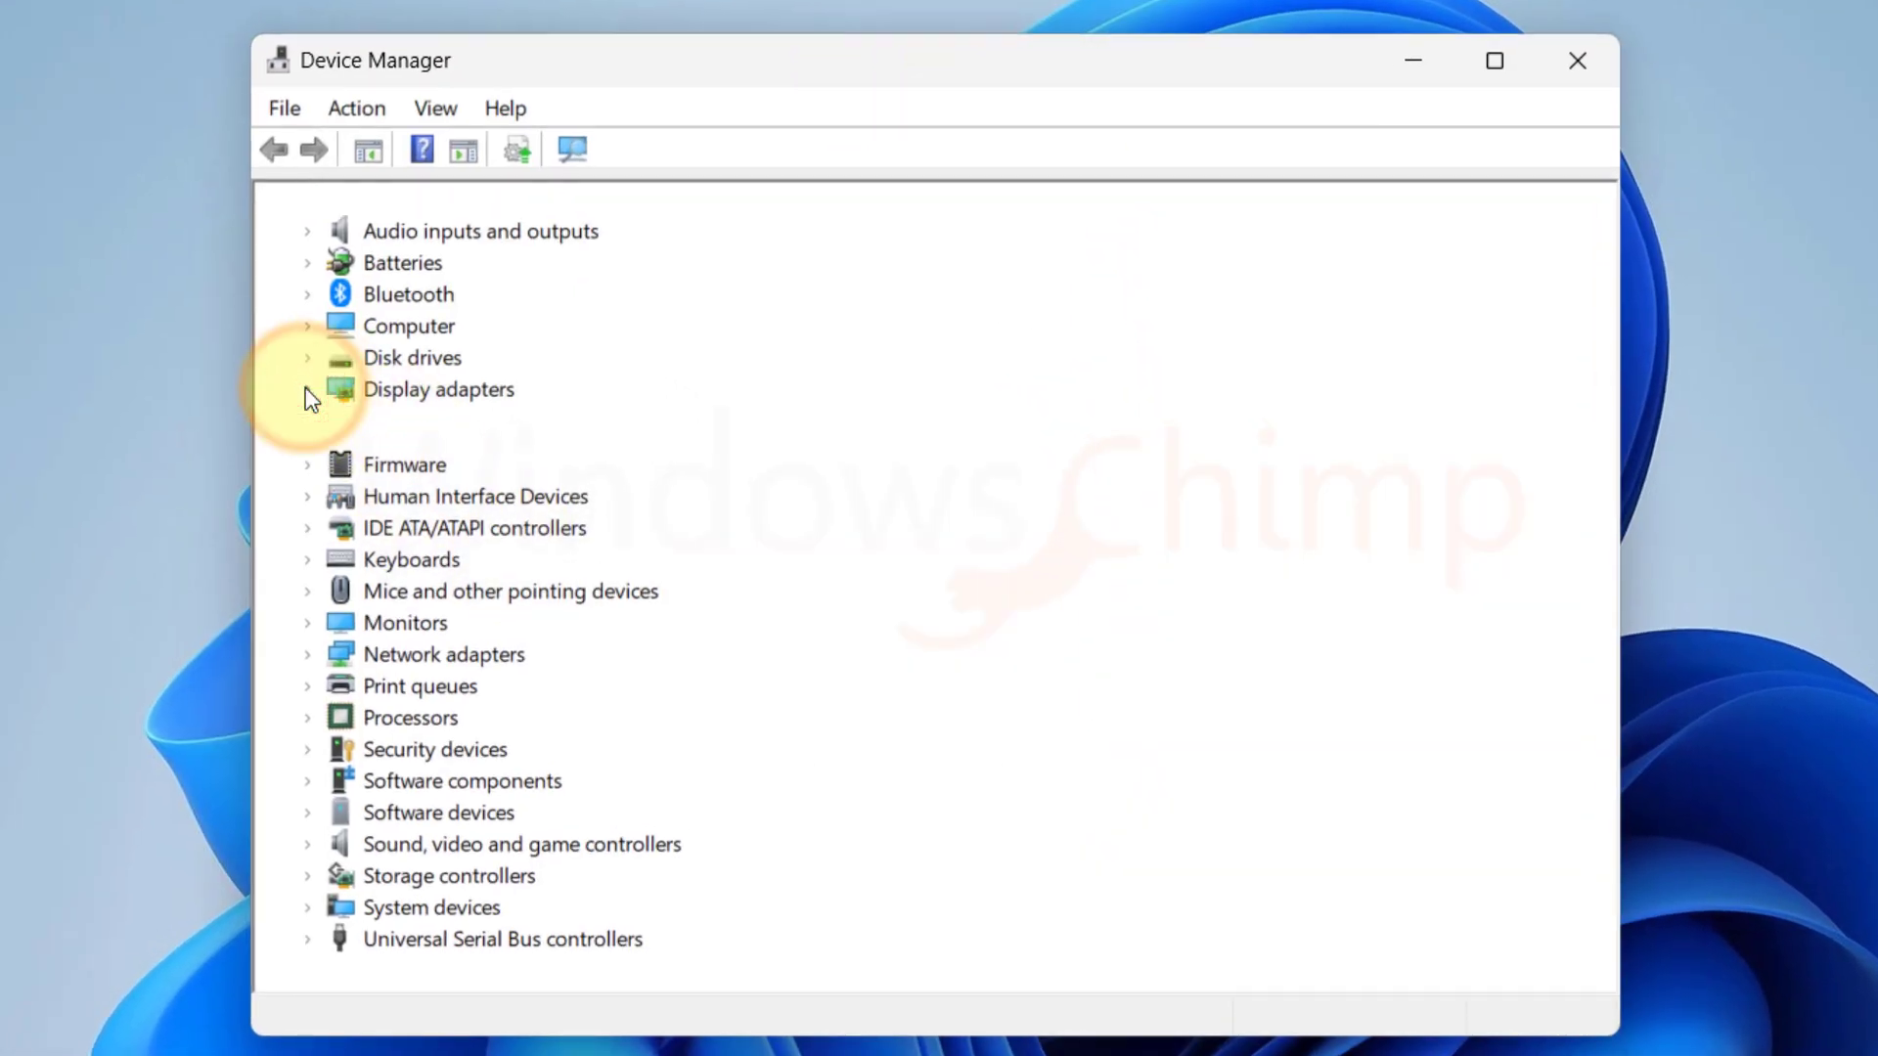
{"action": "left_click", "coordinate": [307, 389]}
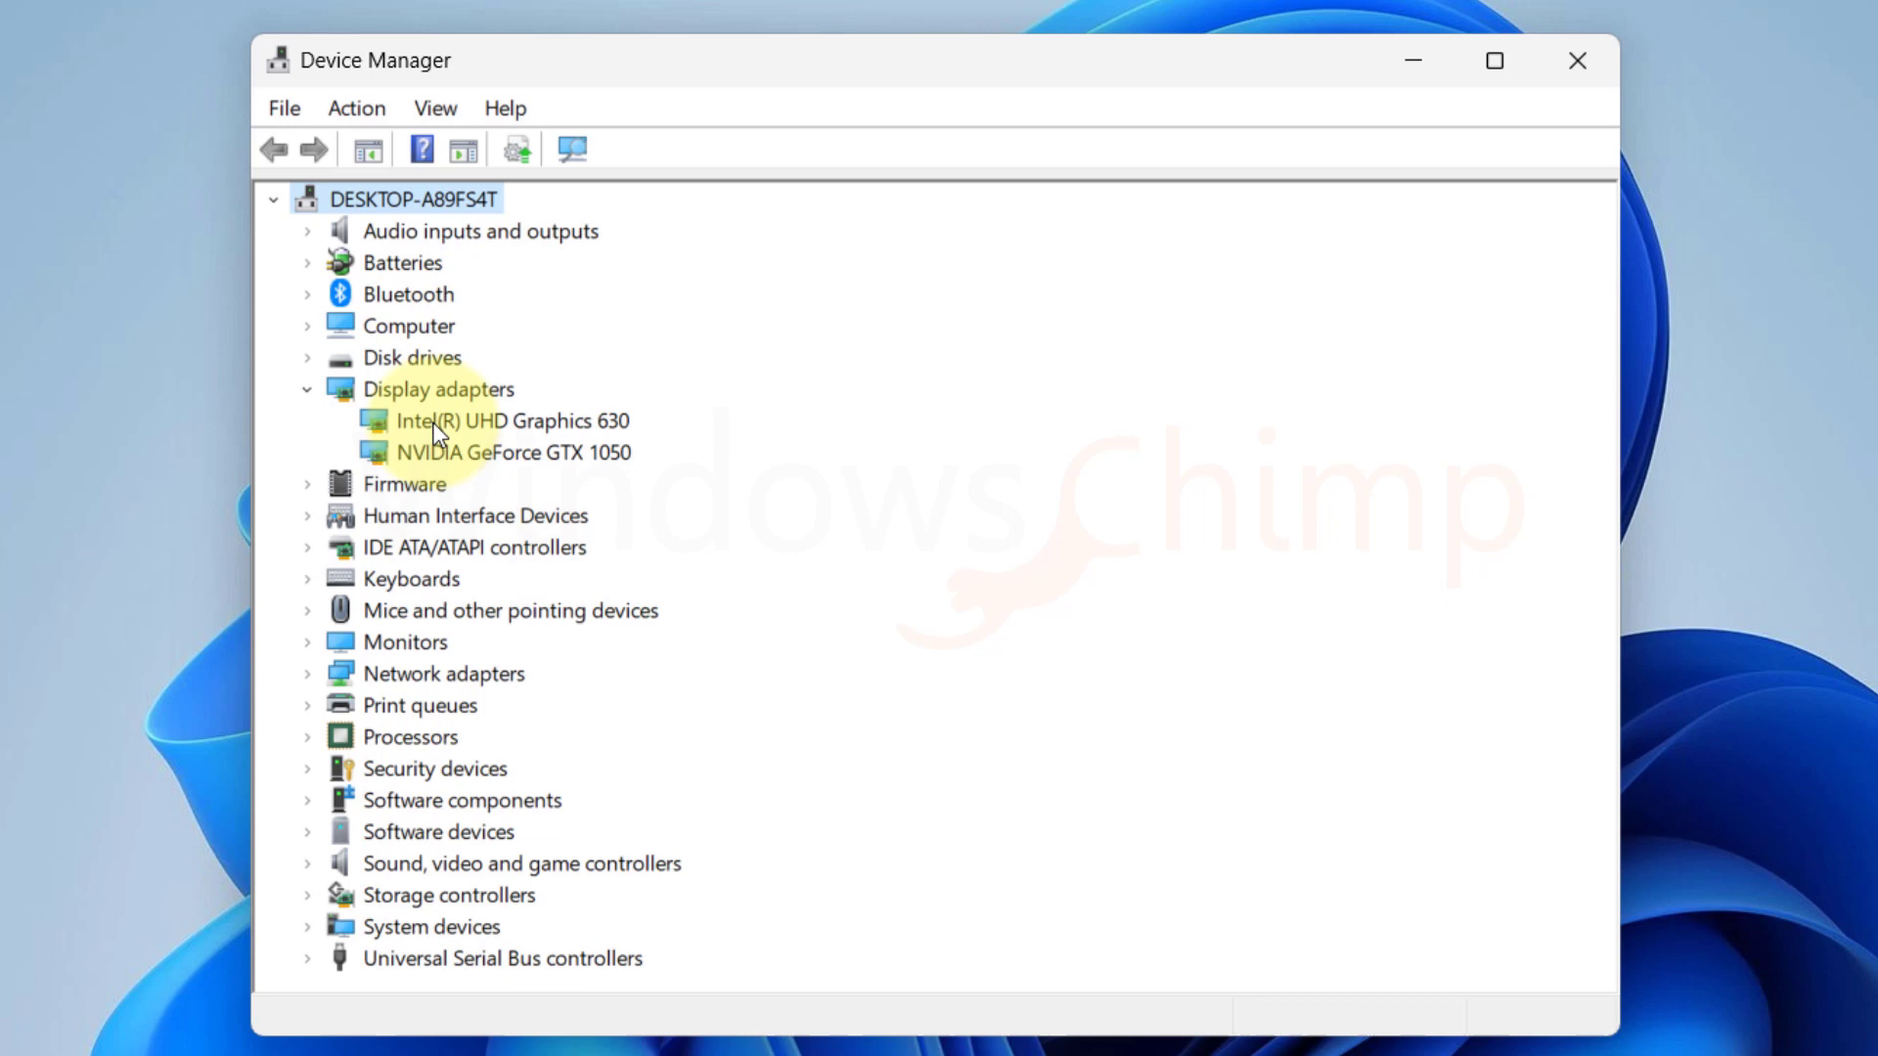
{"action": "left_click", "coordinate": [509, 420]}
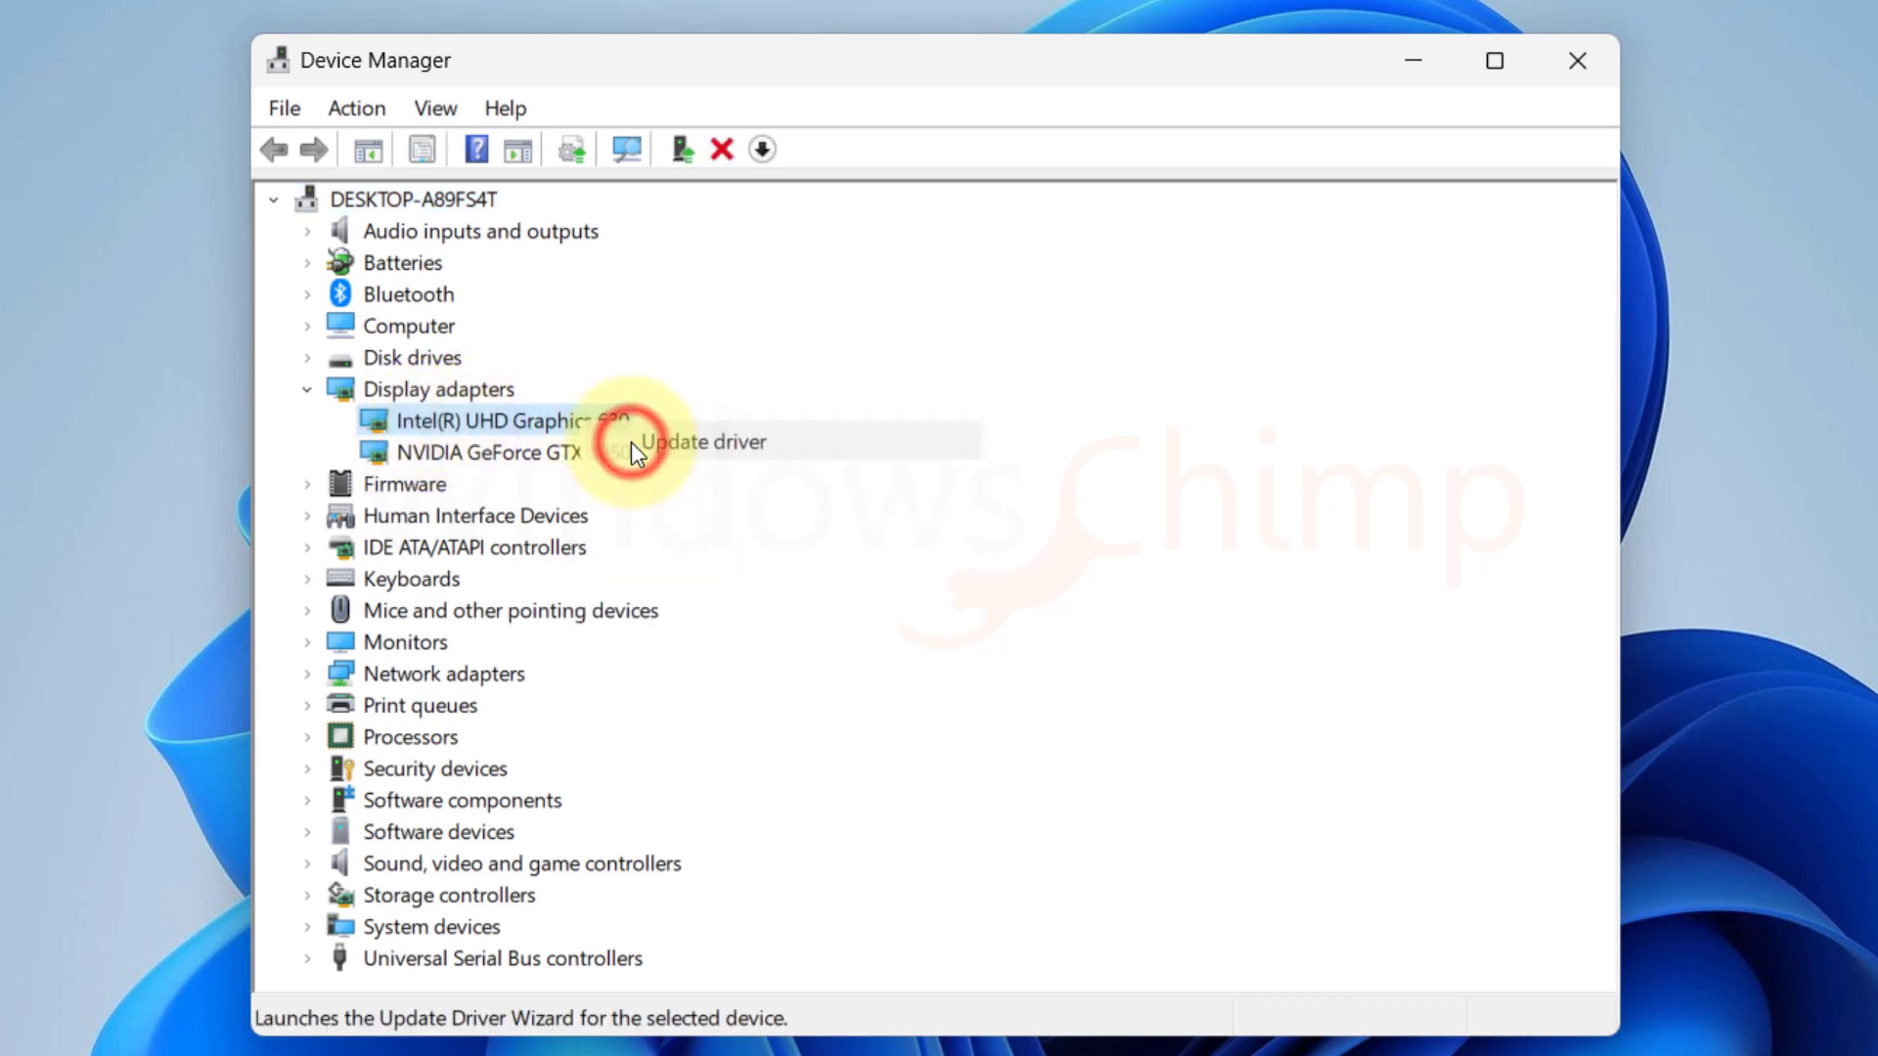
{"action": "left_click", "coordinate": [706, 442]}
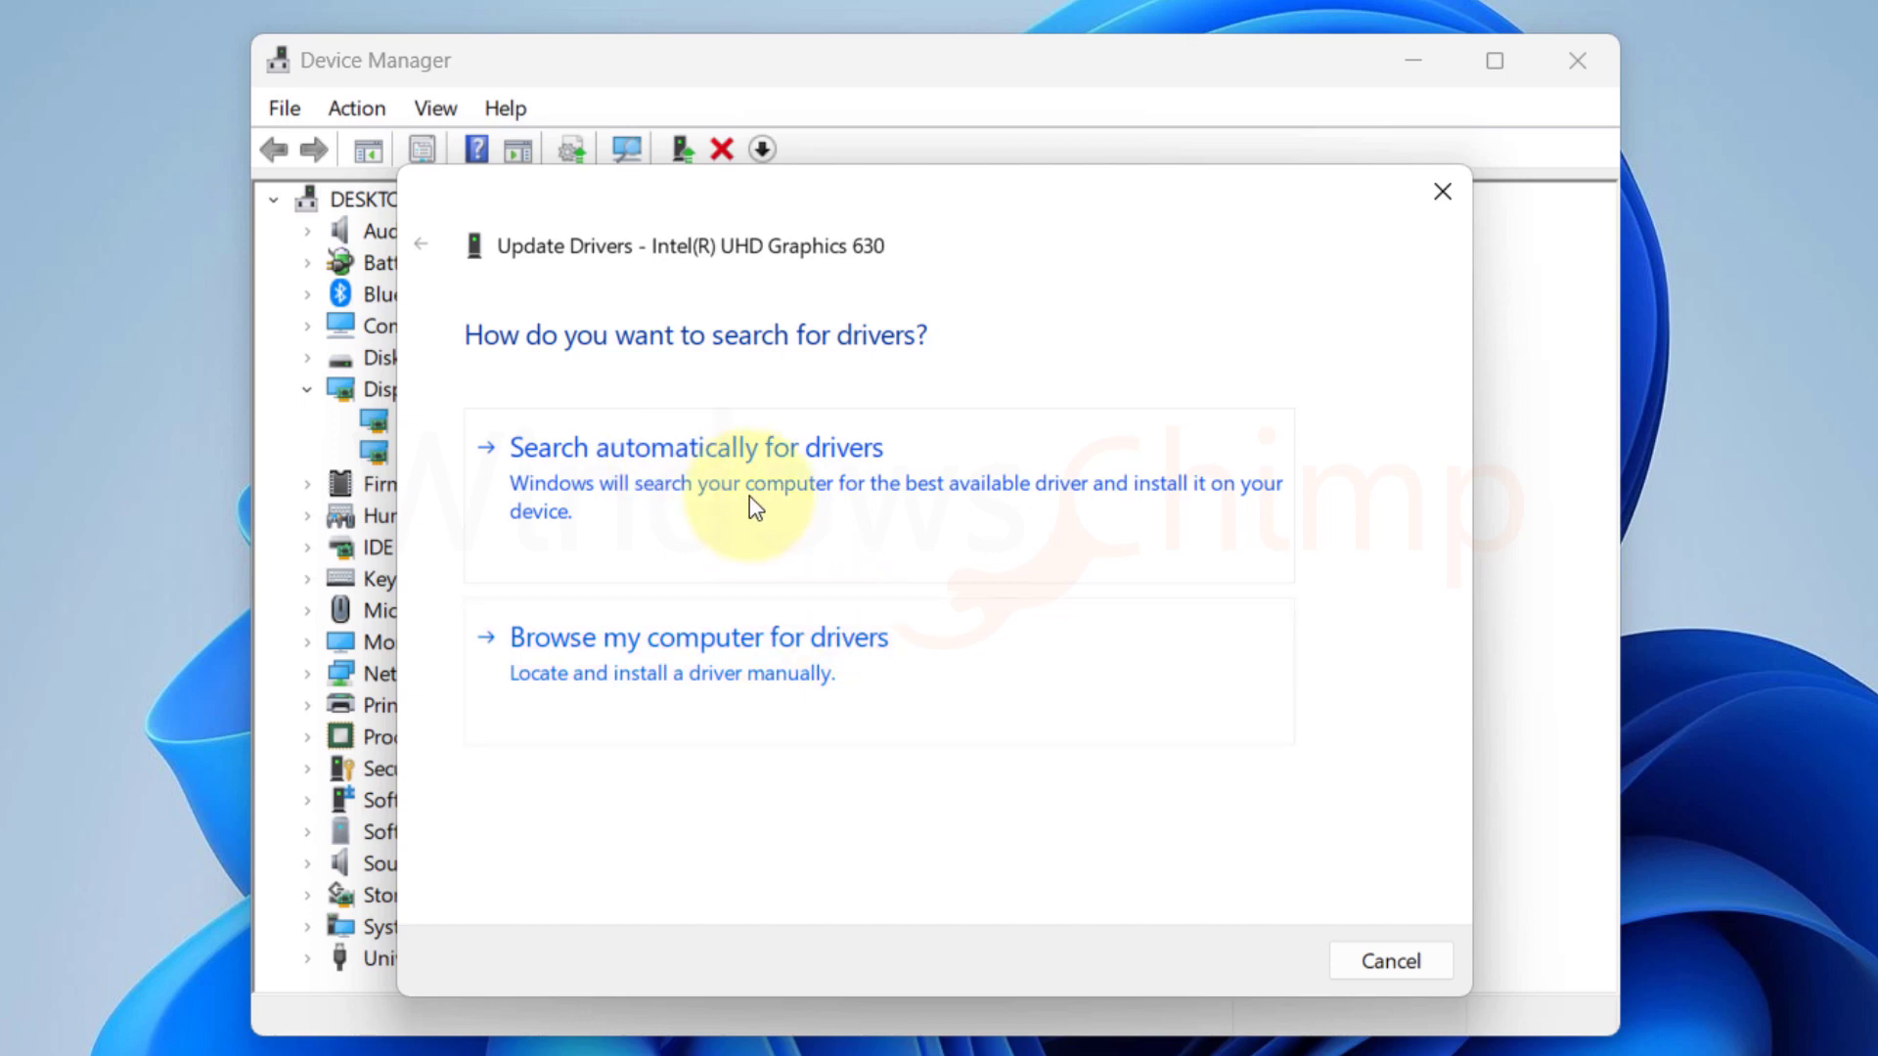
{"action": "left_click", "coordinate": [695, 446]}
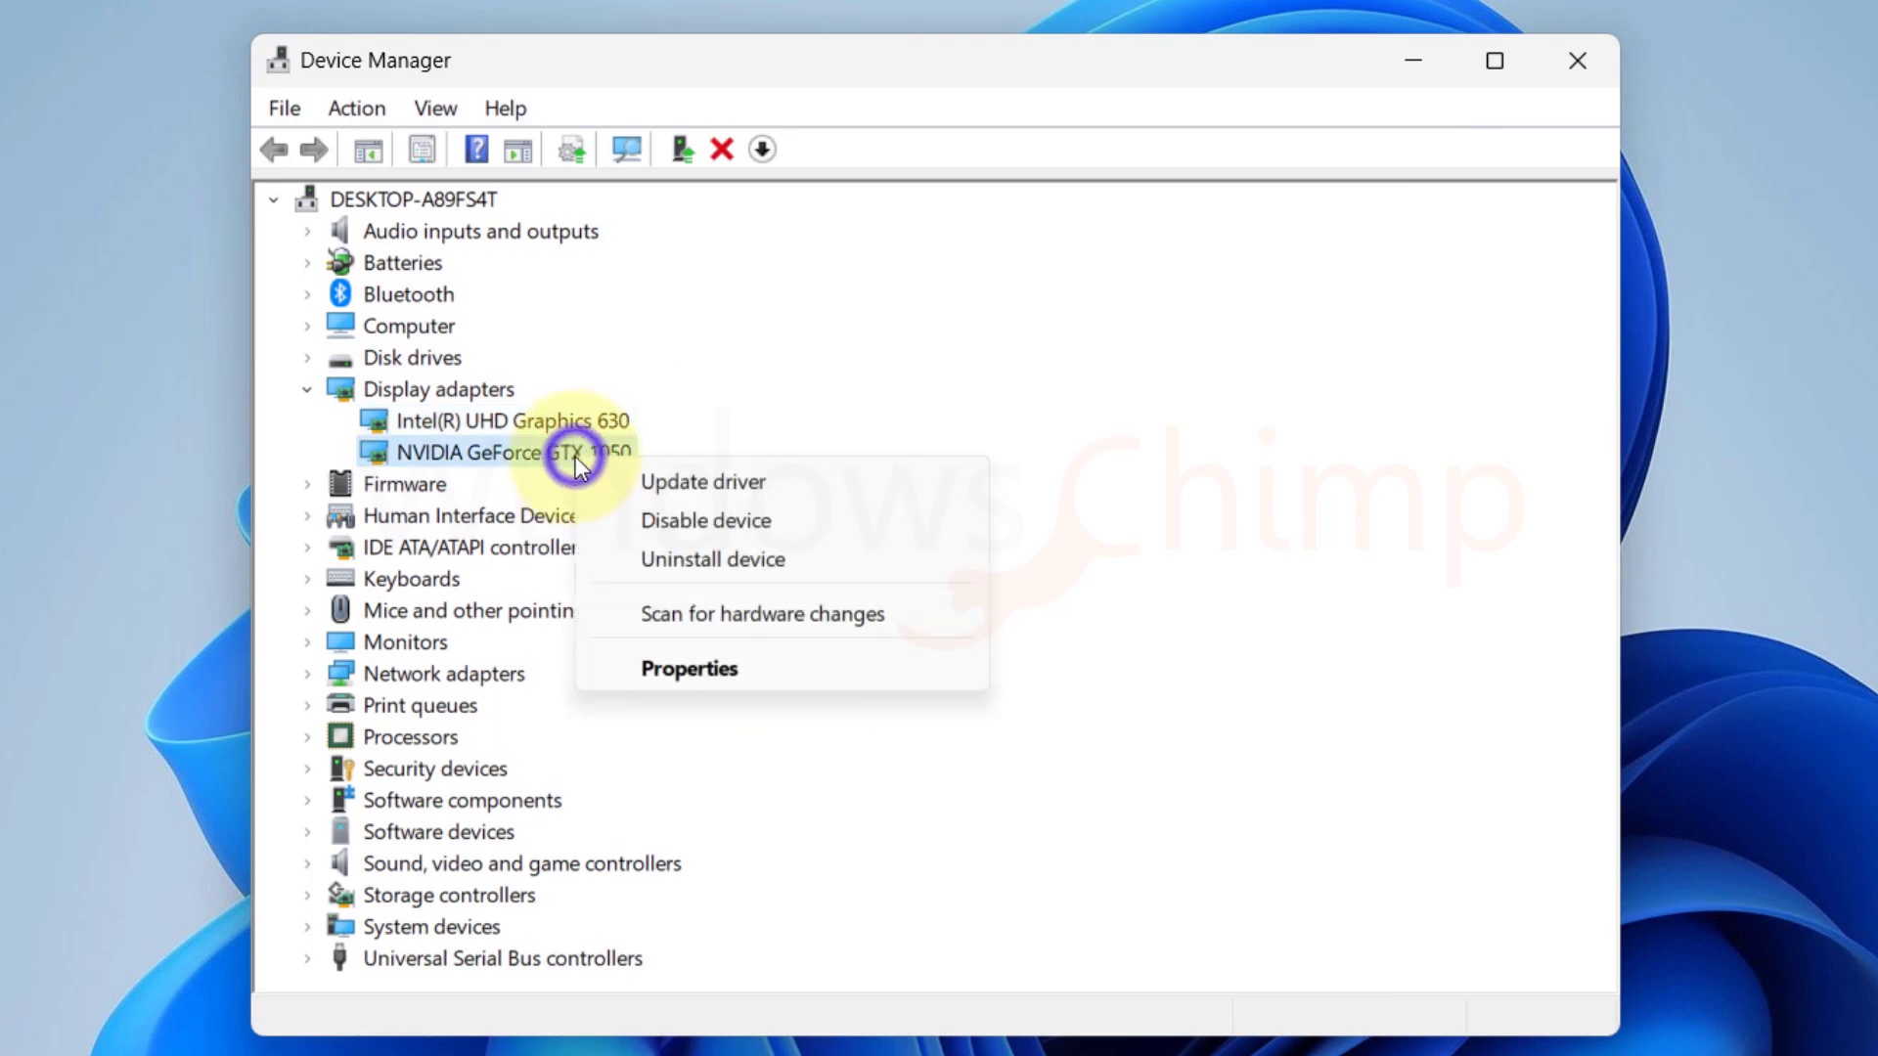
Step: Update the NVIDIA GeForce GTX 1050 driver with automatic search as well
{"action": "left_click", "coordinate": [702, 481]}
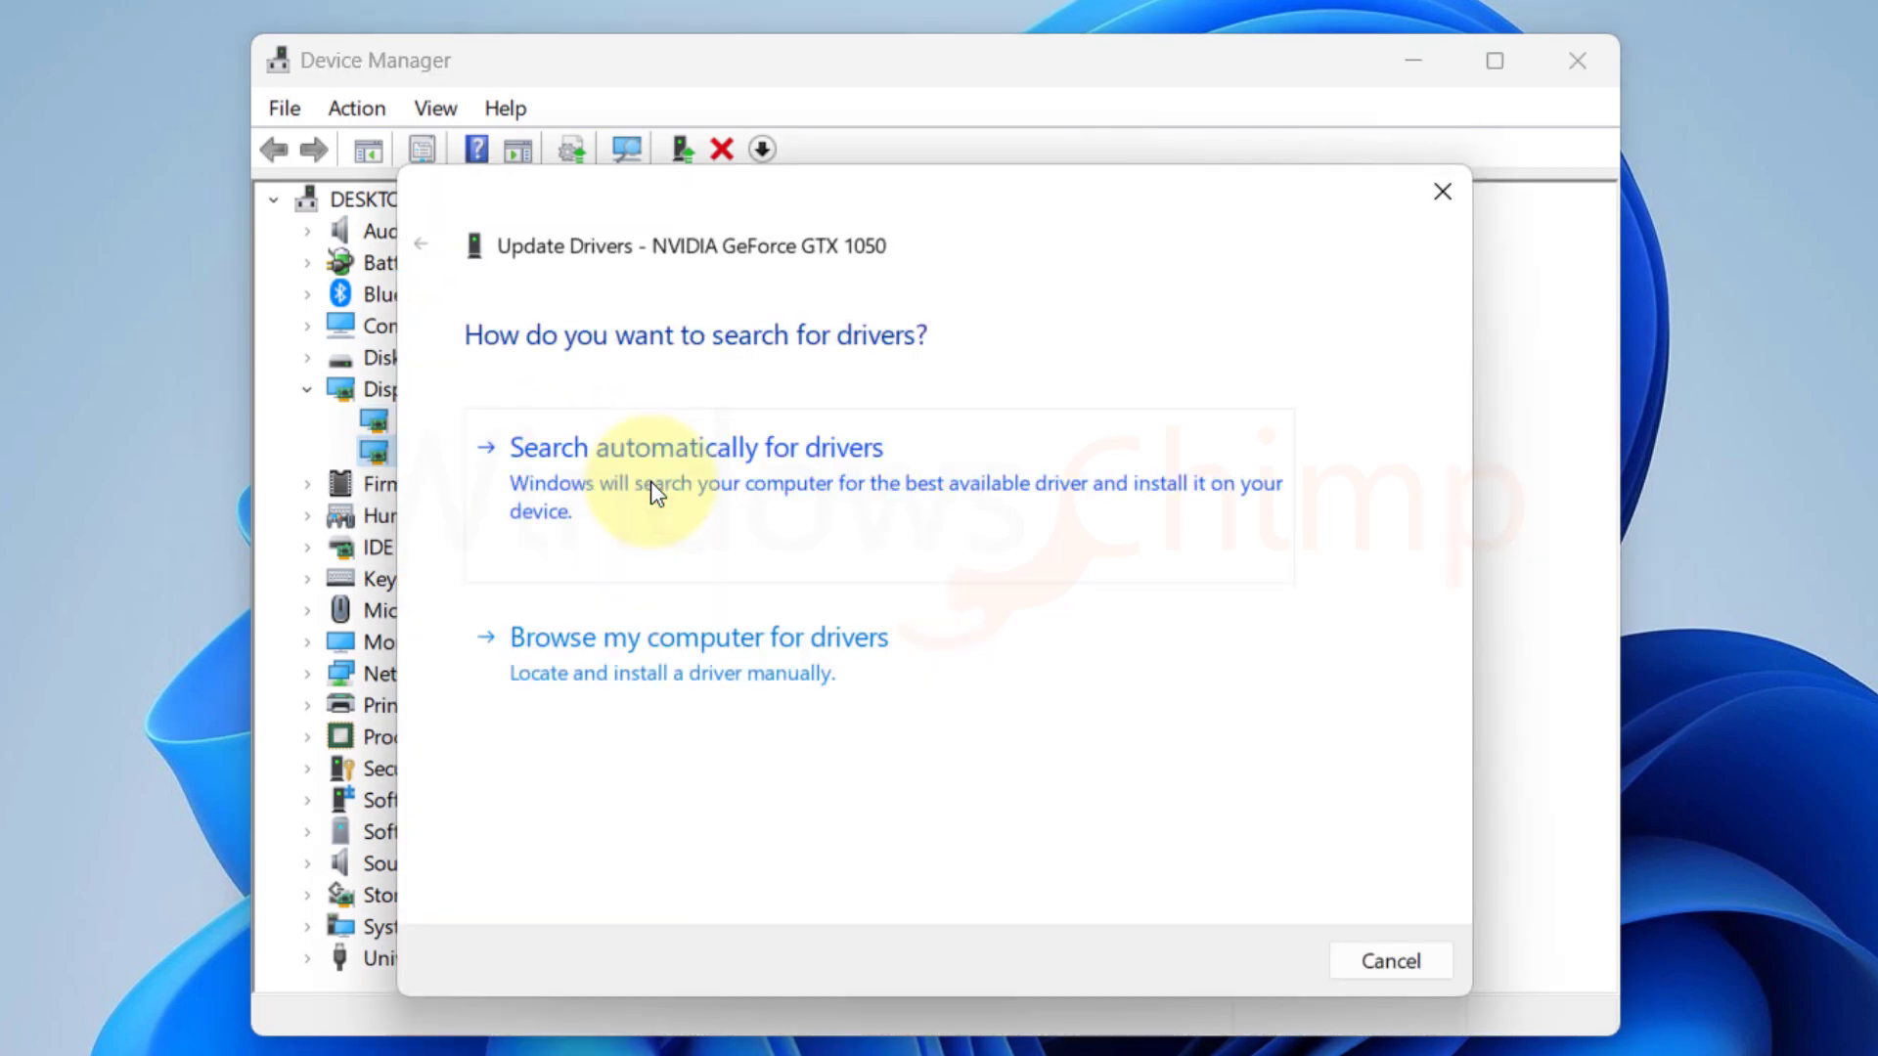
{"action": "left_click", "coordinate": [695, 446]}
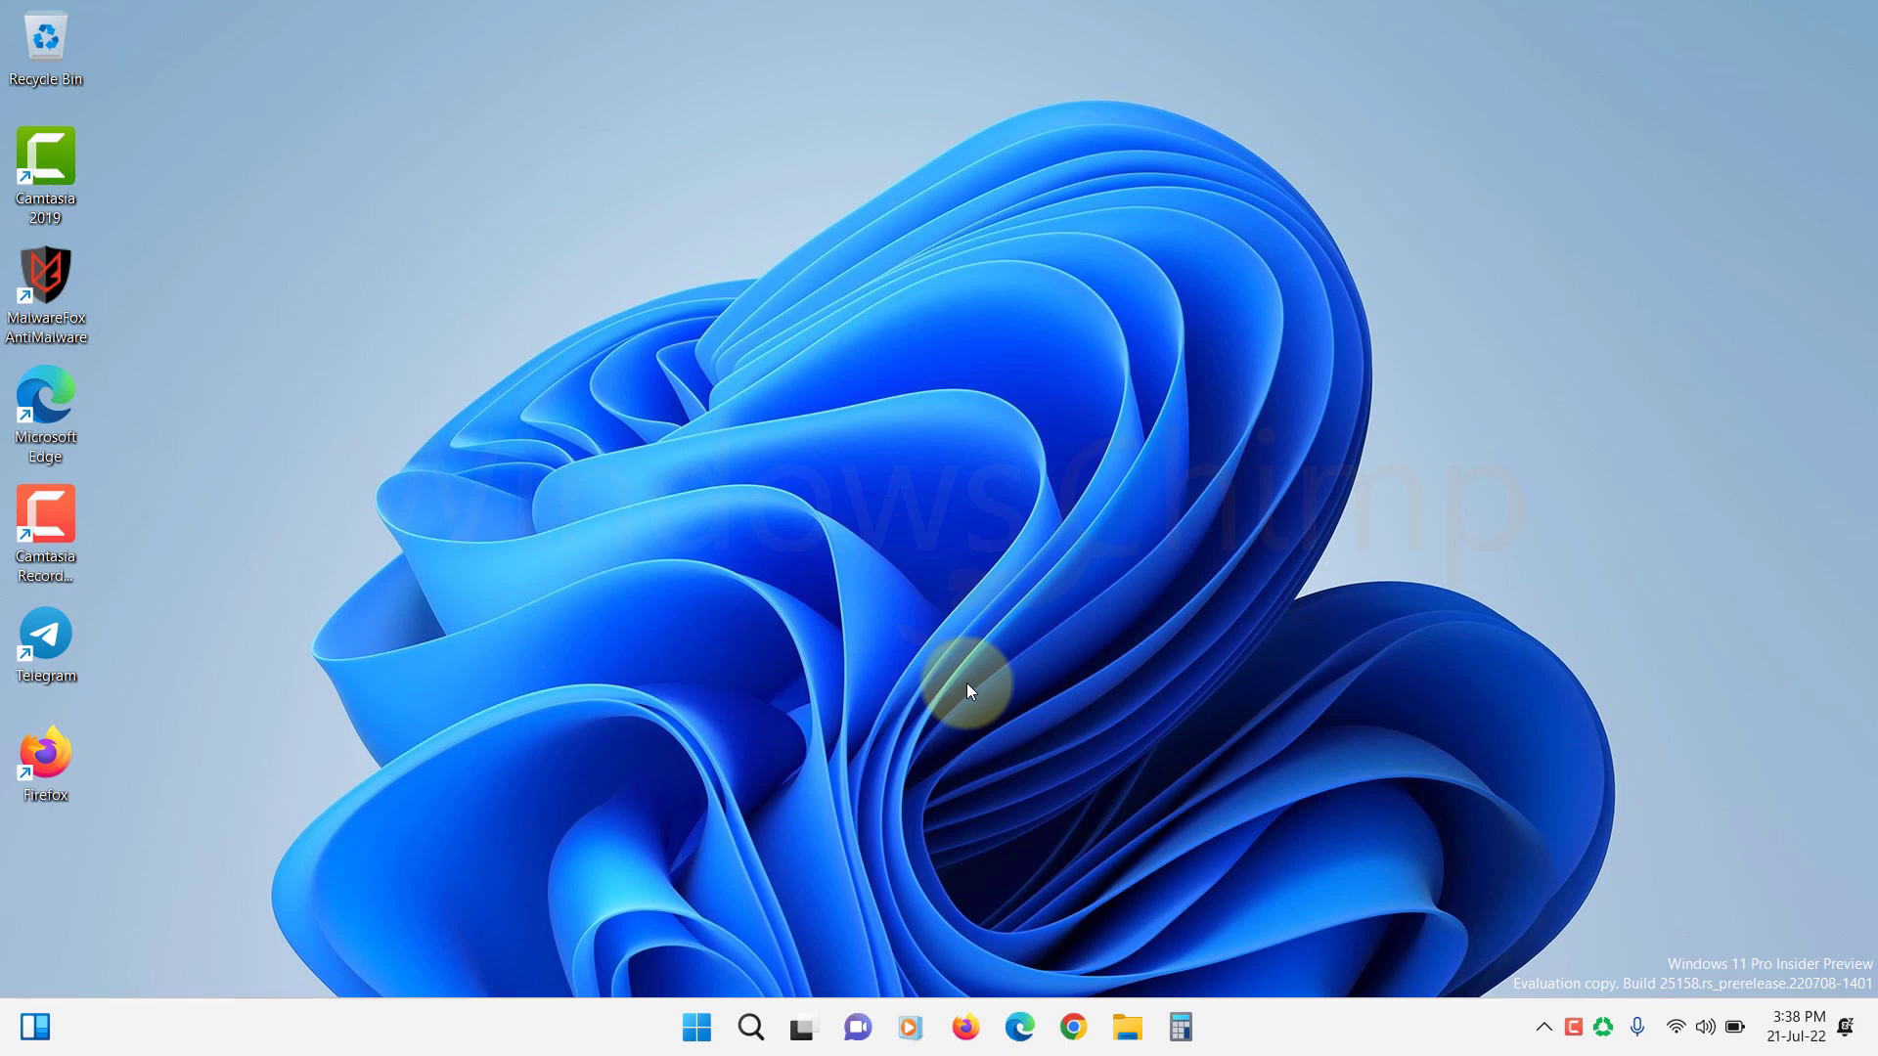
Step: Run msconfig, tick Safe boot (Minimal) on the Boot tab, apply it and restart
{"action": "key", "text": "win+r"}
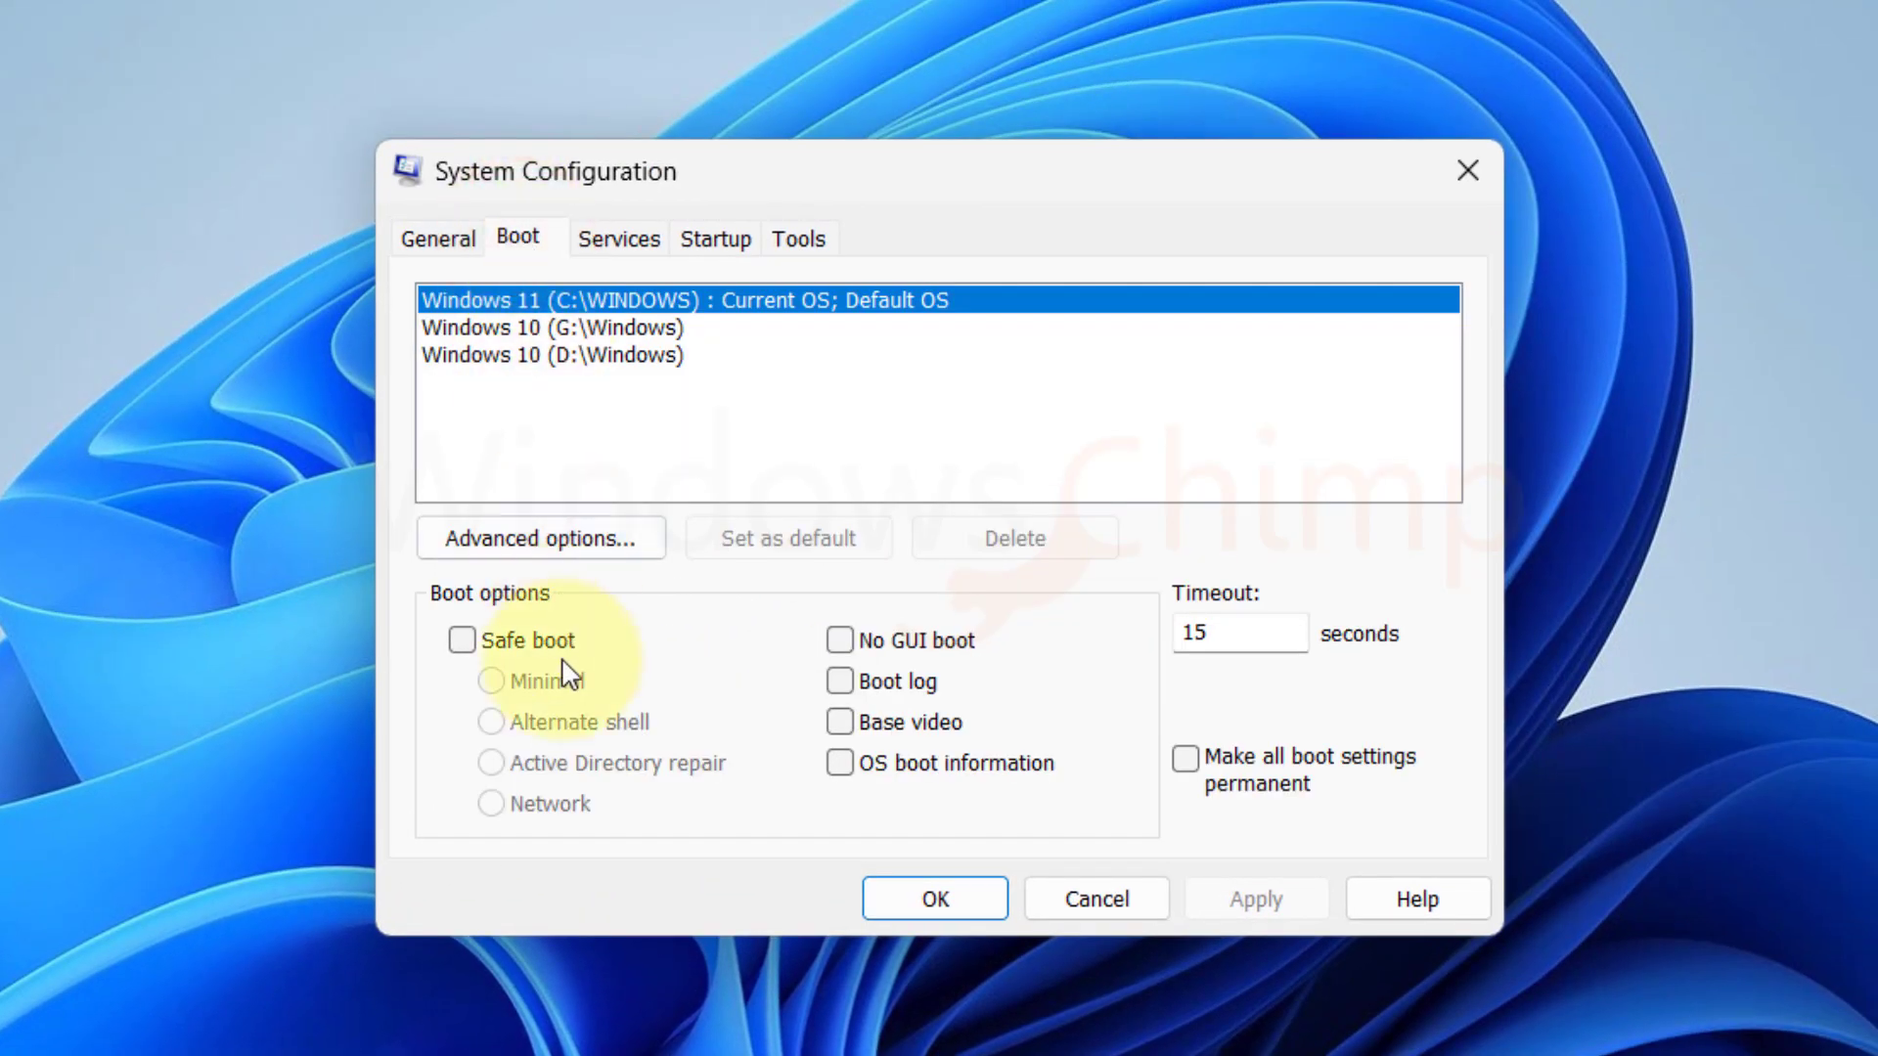
{"action": "left_click", "coordinate": [461, 639]}
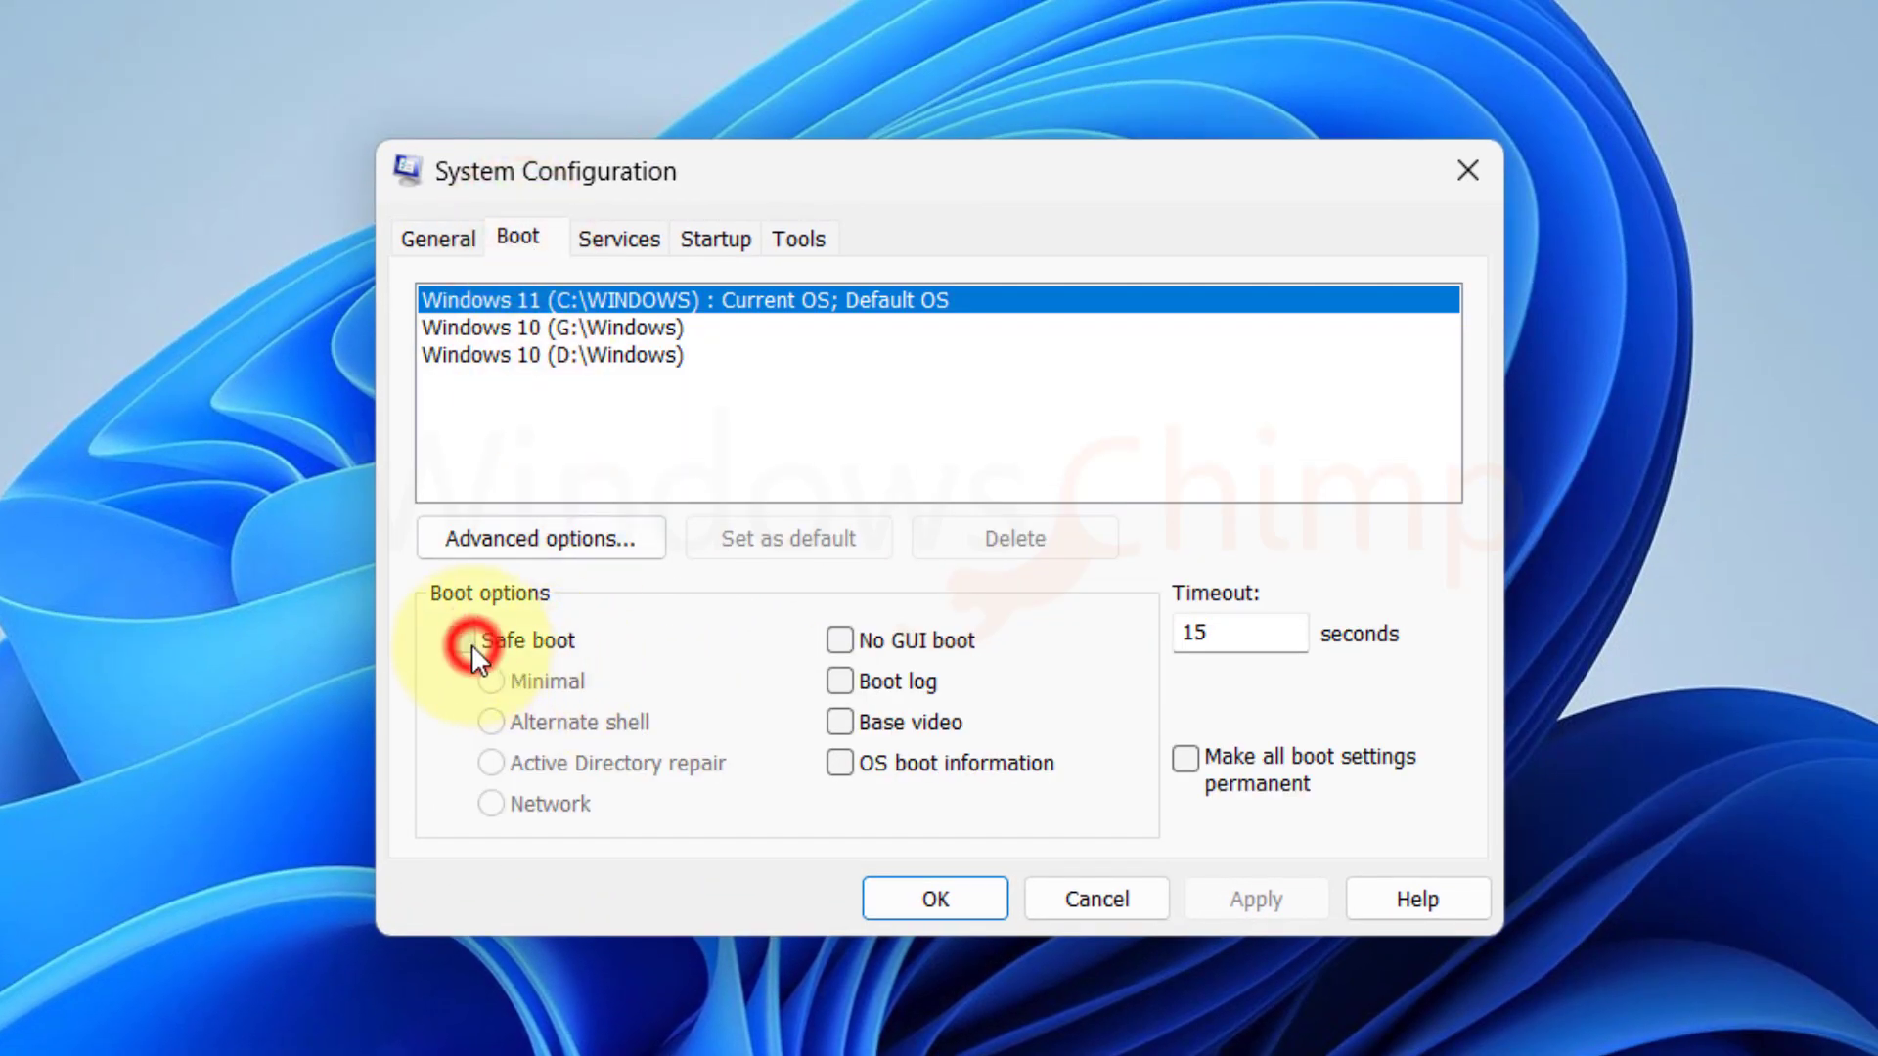
{"action": "left_click", "coordinate": [461, 642]}
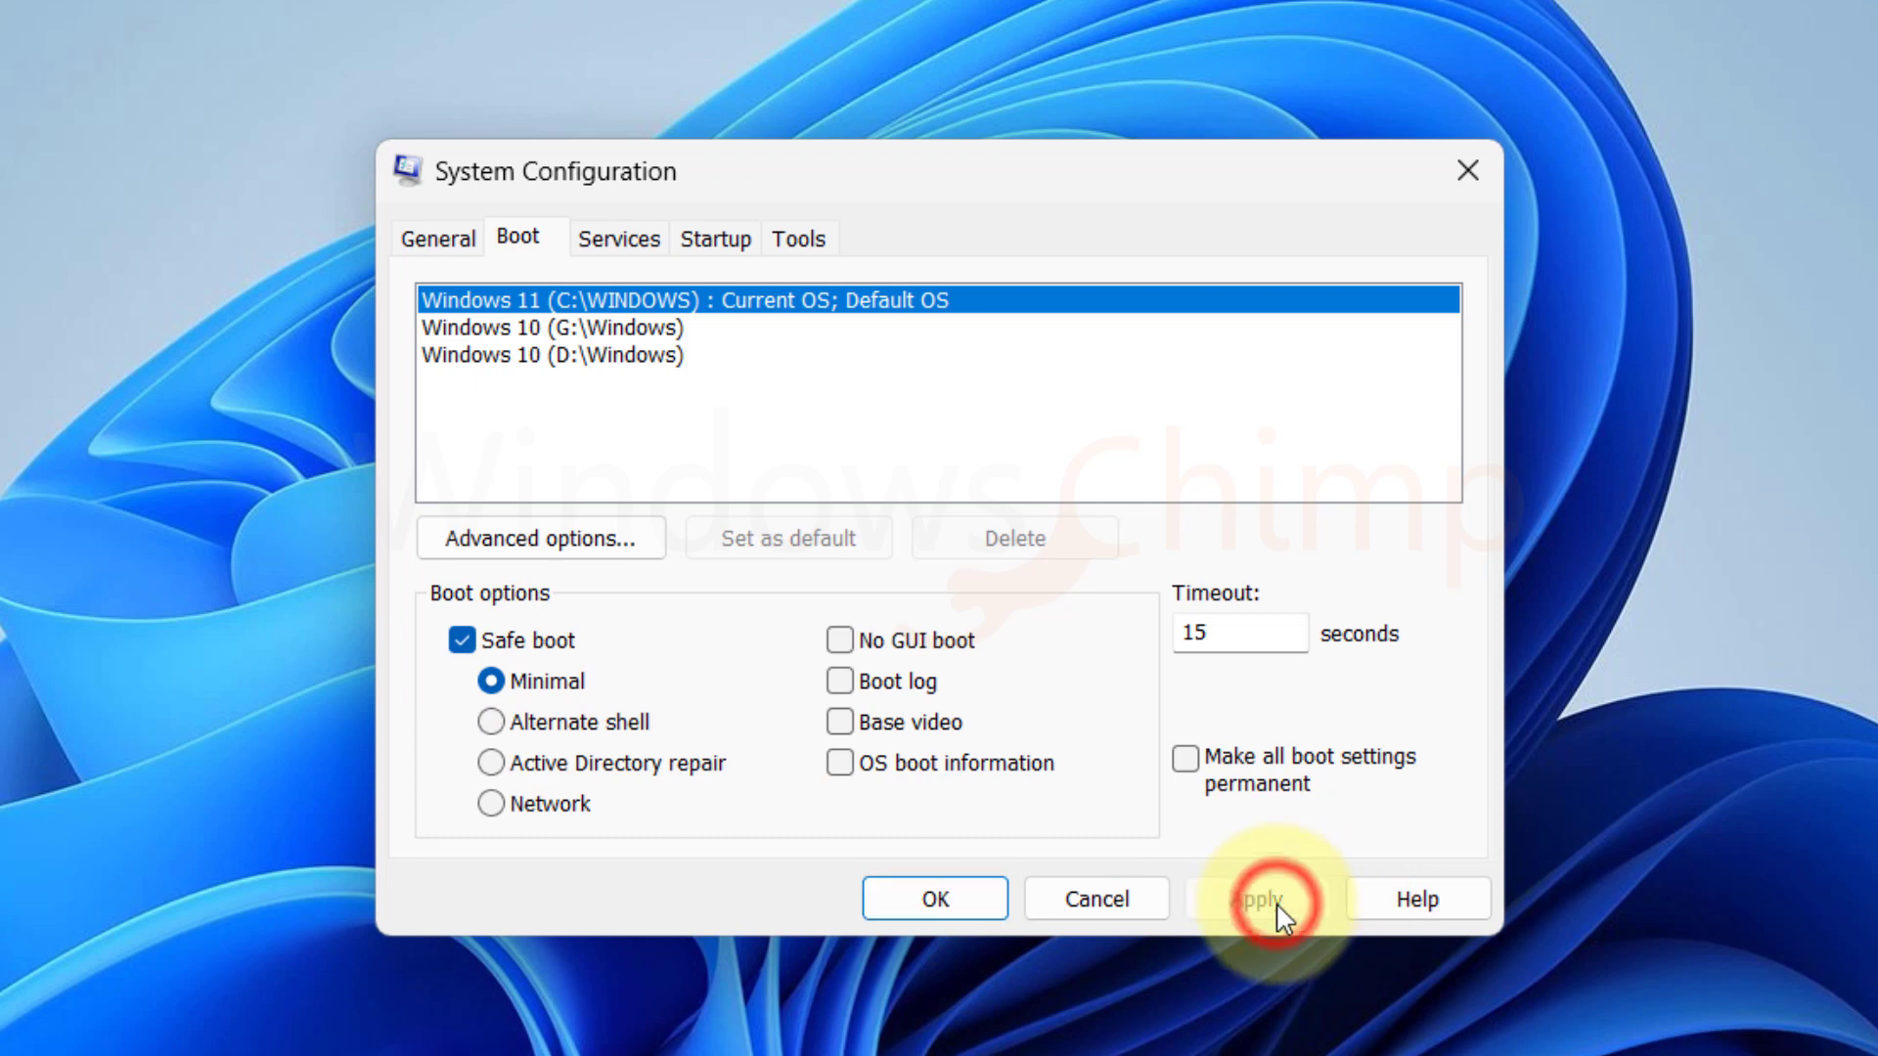
{"action": "left_click", "coordinate": [1256, 898]}
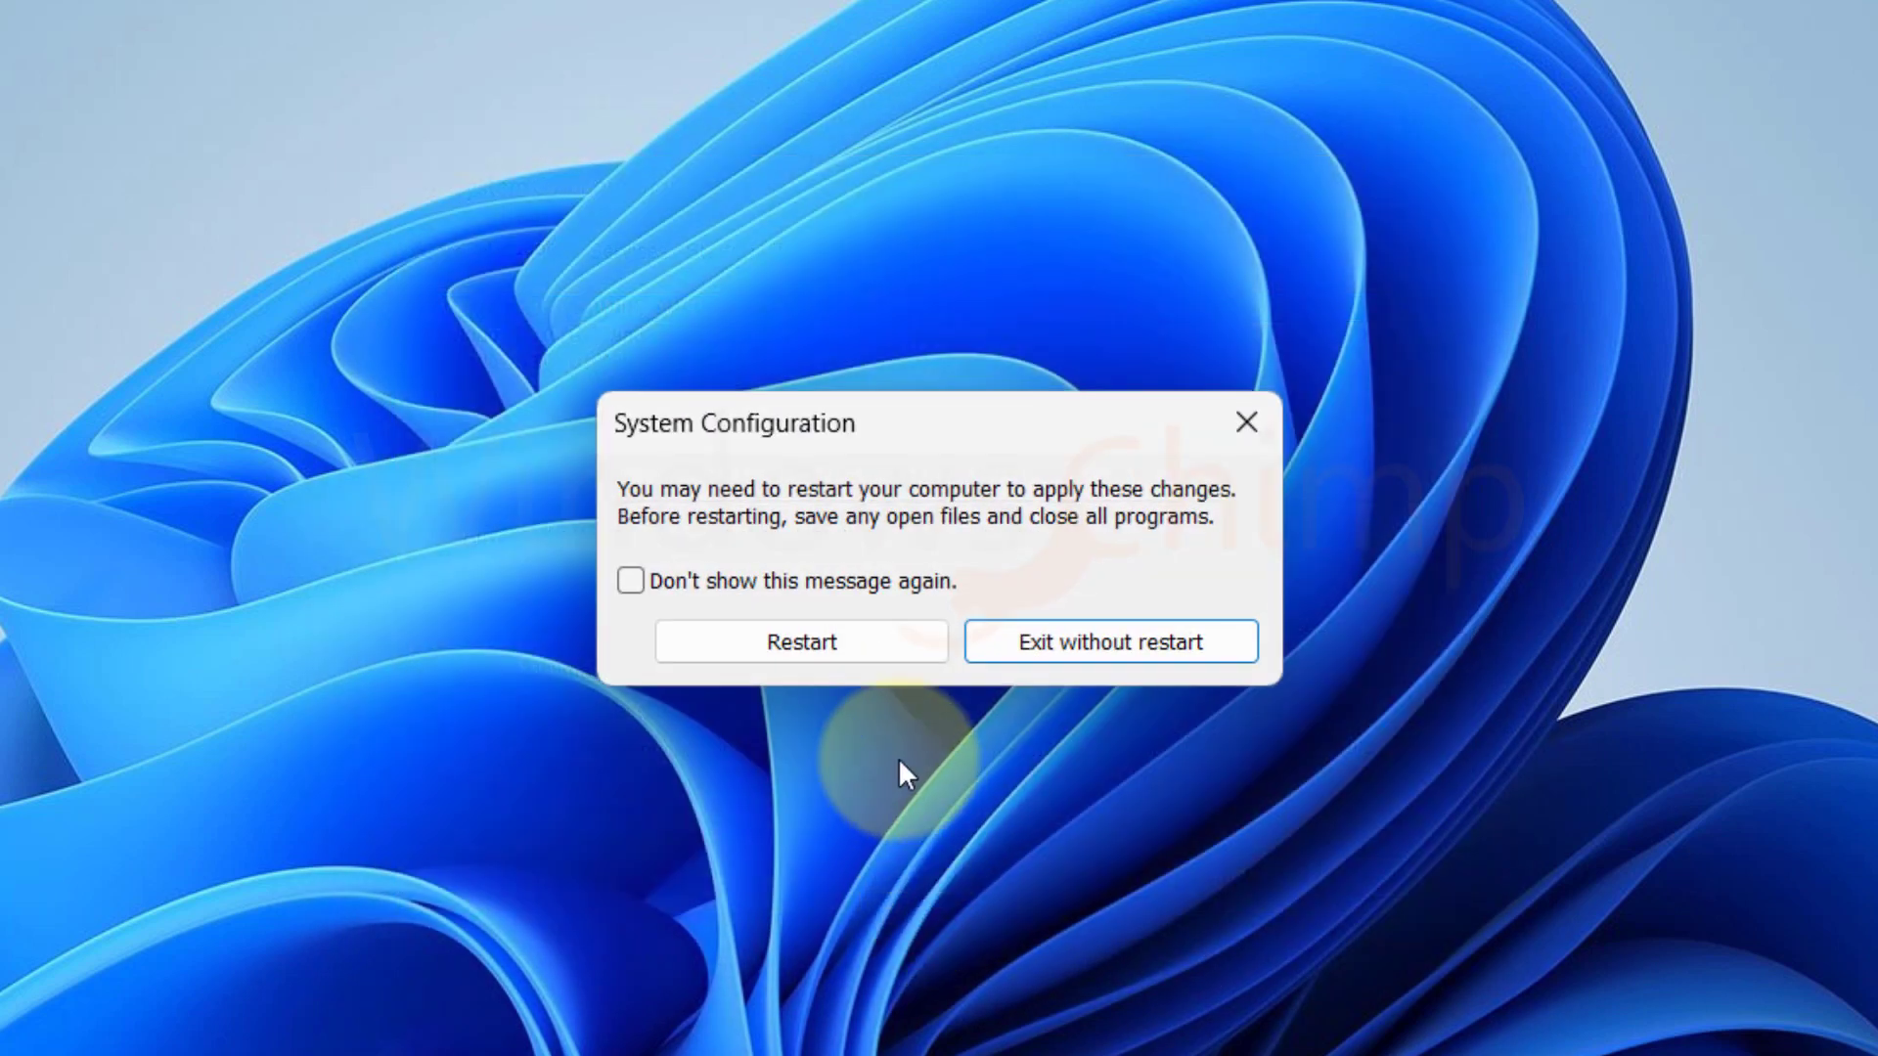
{"action": "left_click", "coordinate": [800, 642]}
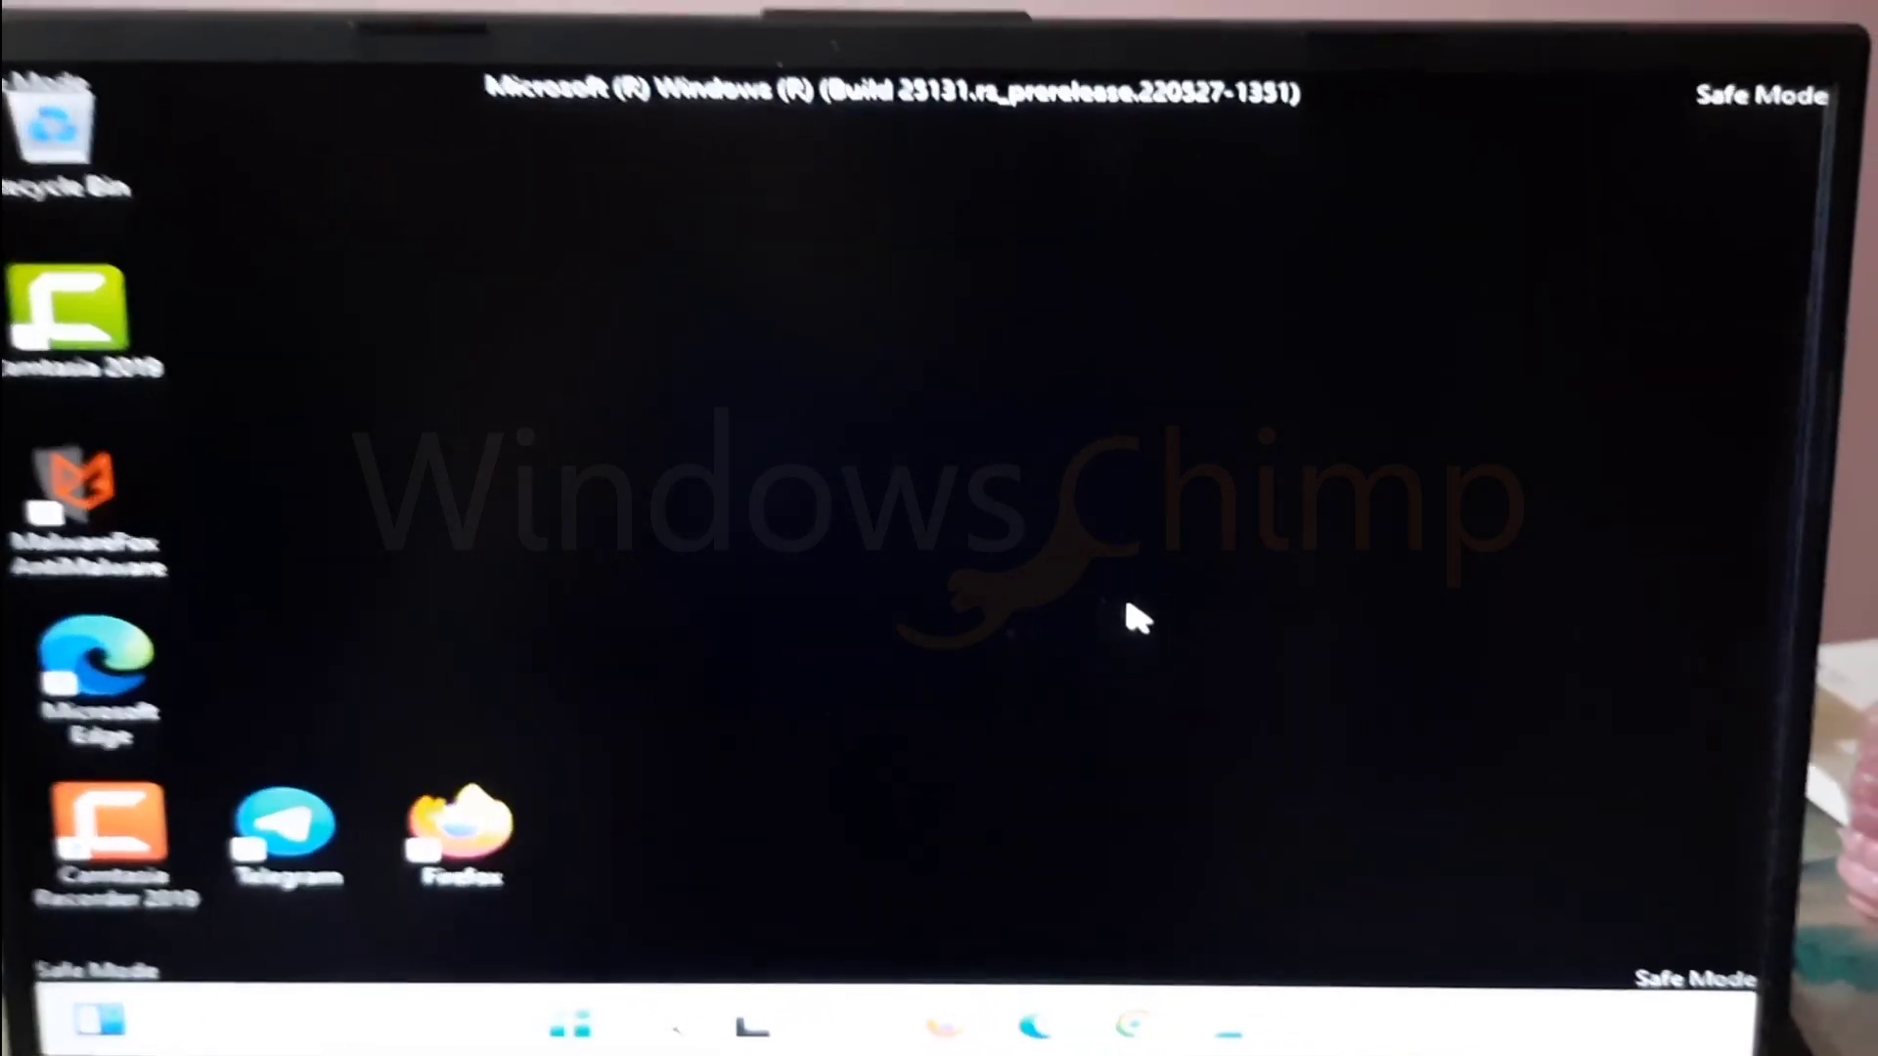
Step: From Ctrl+Alt+Del open Task Manager and launch msconfig as a new task
{"action": "key", "text": "Ctrl+Alt+Delete"}
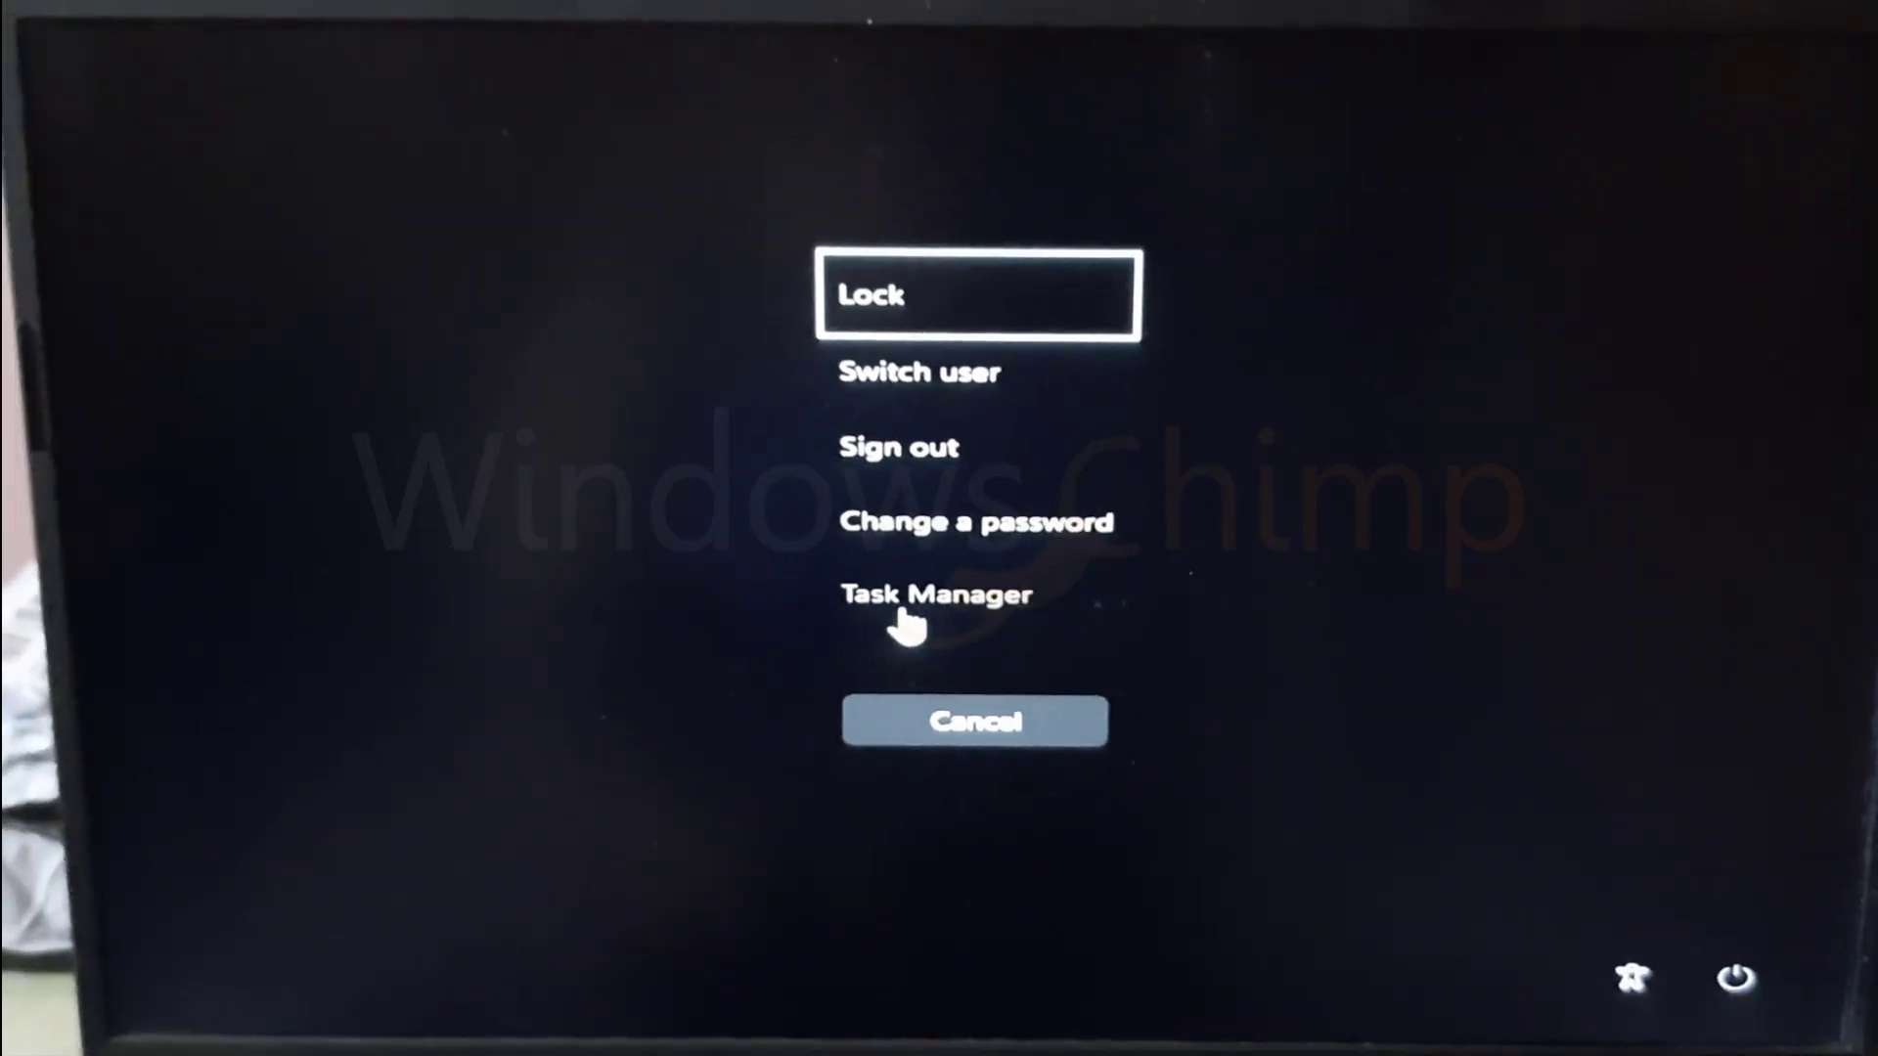
{"action": "left_click", "coordinate": [935, 595]}
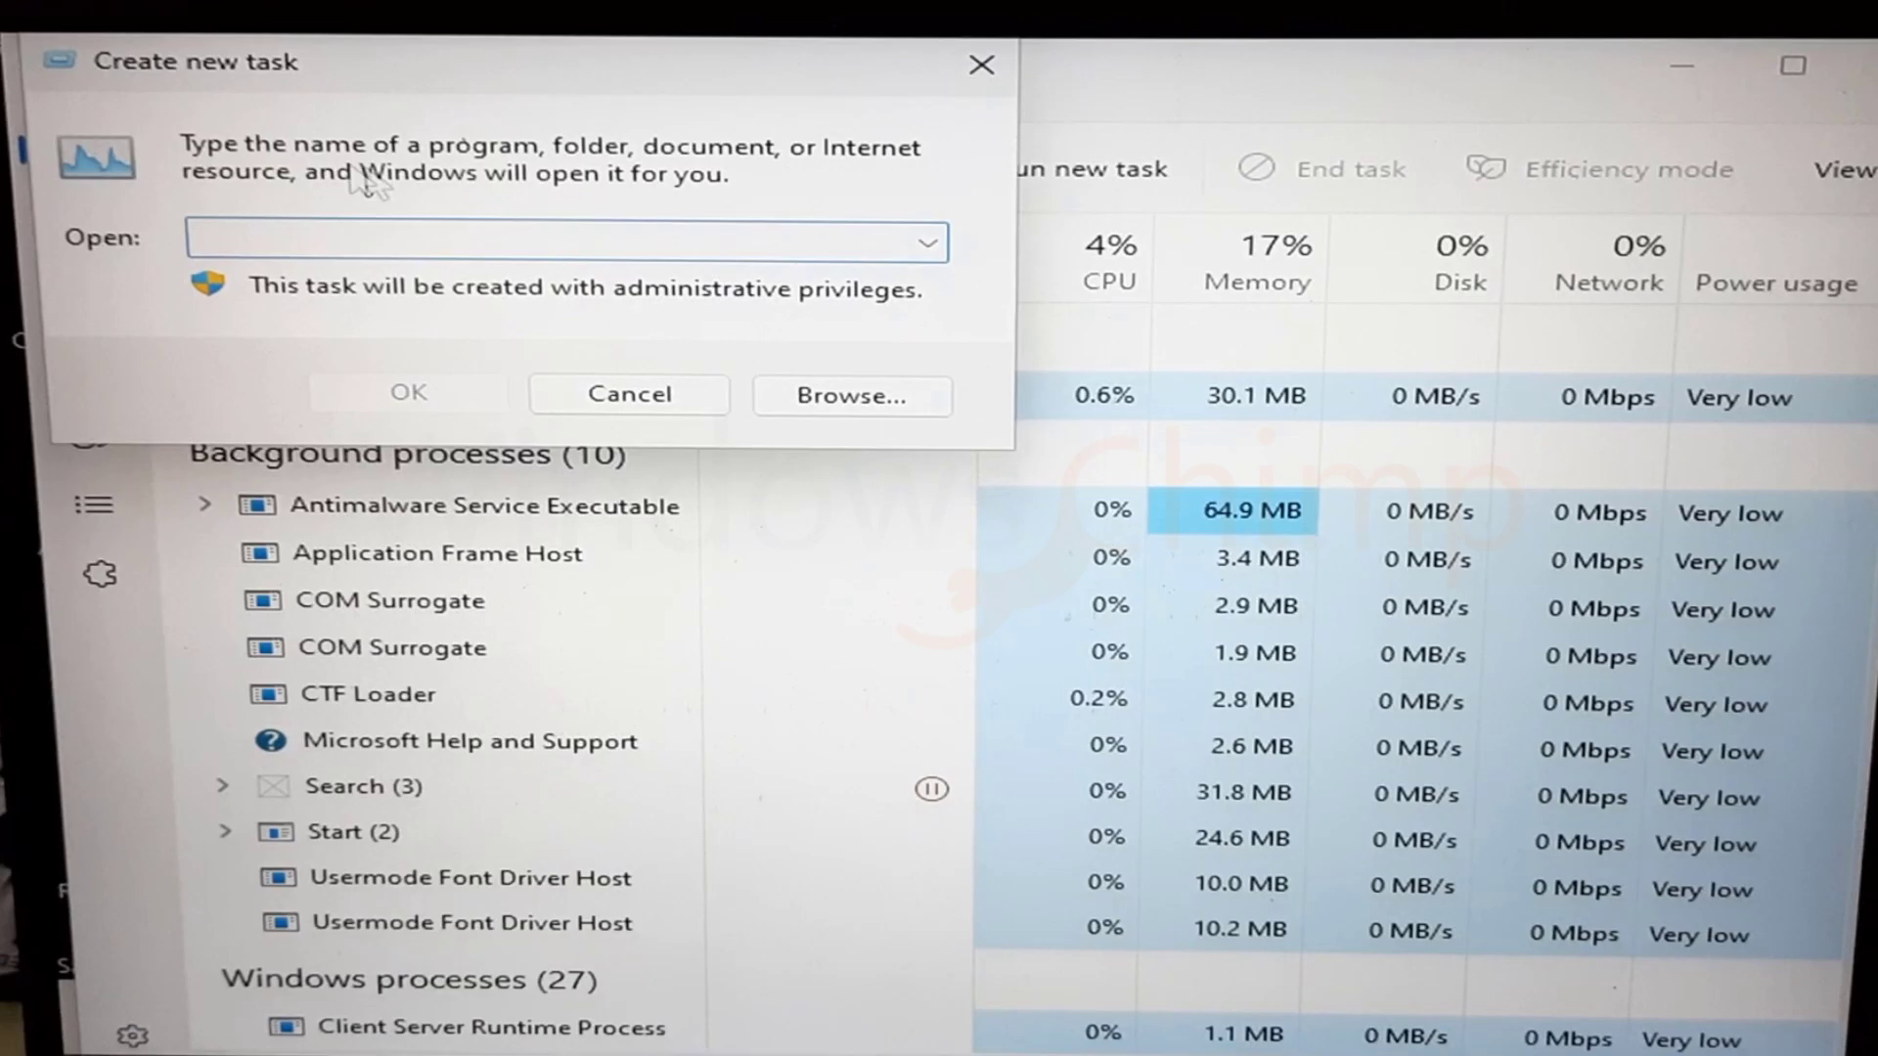
{"action": "type", "text": "msconfig"}
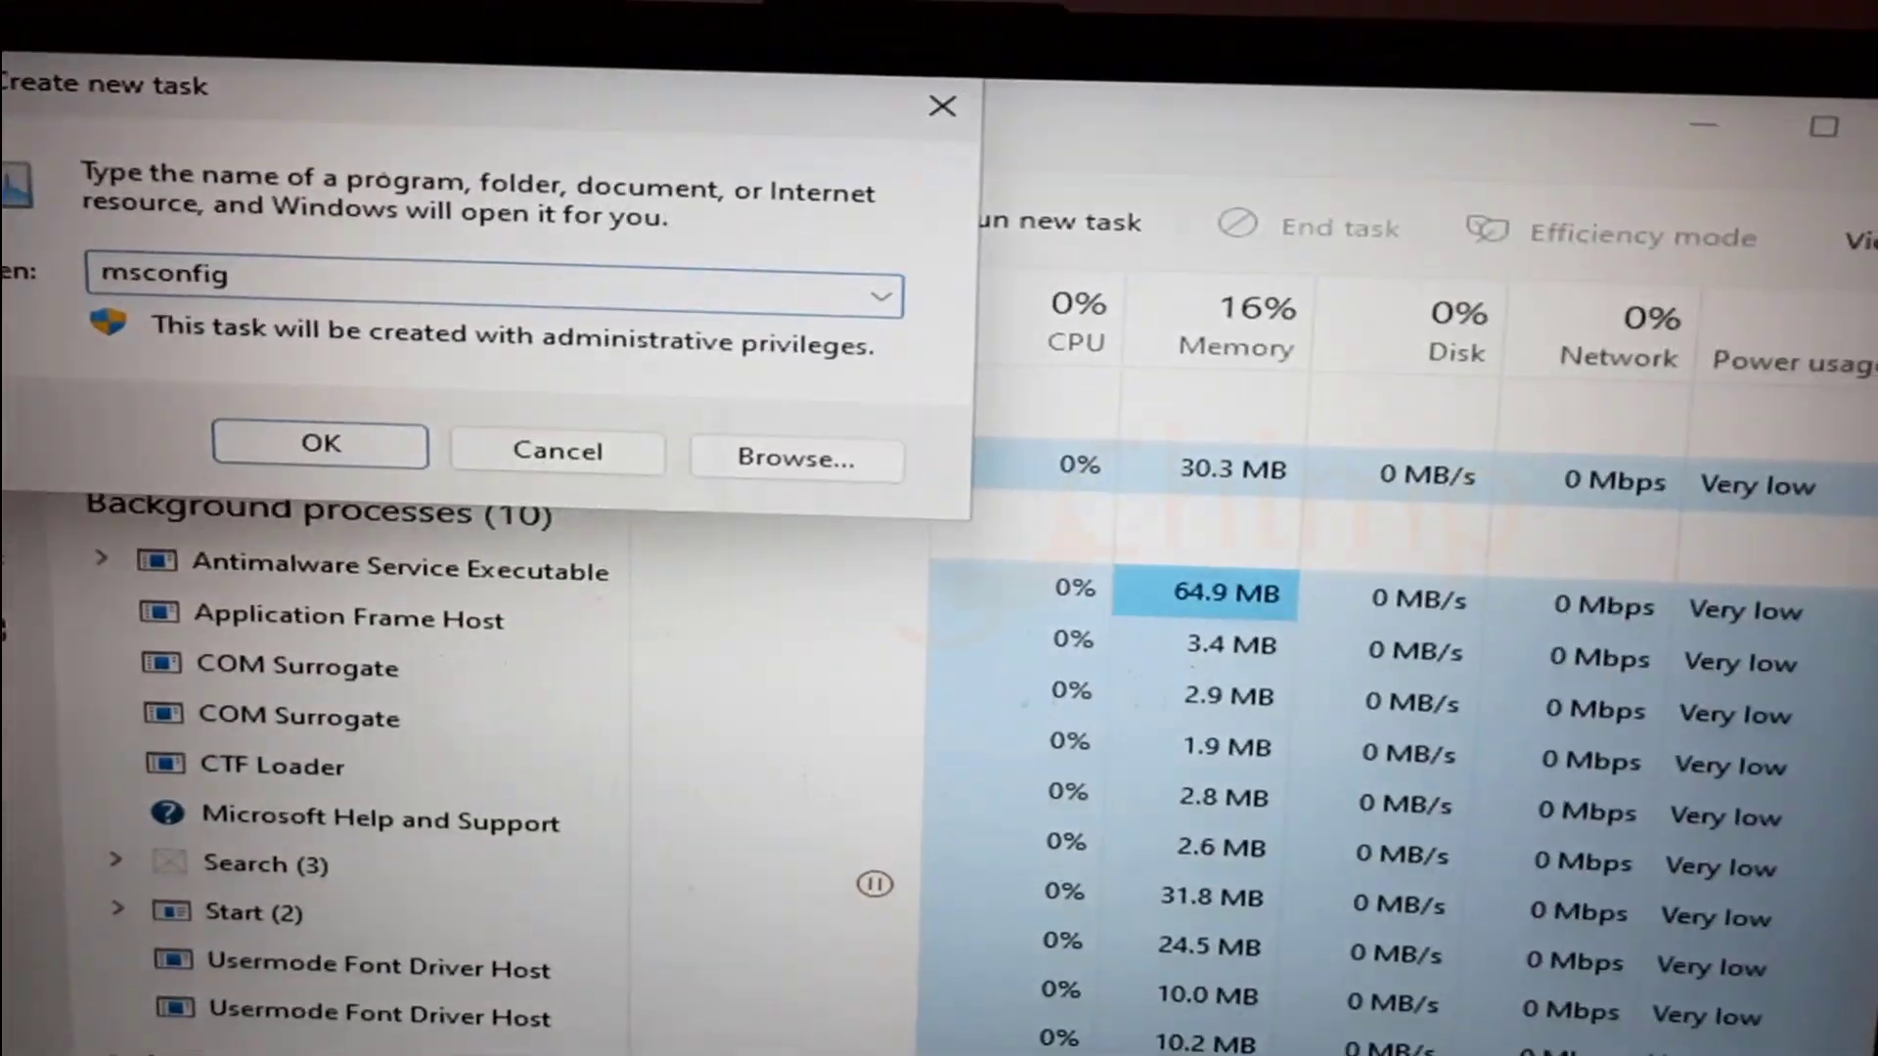
{"action": "left_click", "coordinate": [319, 445]}
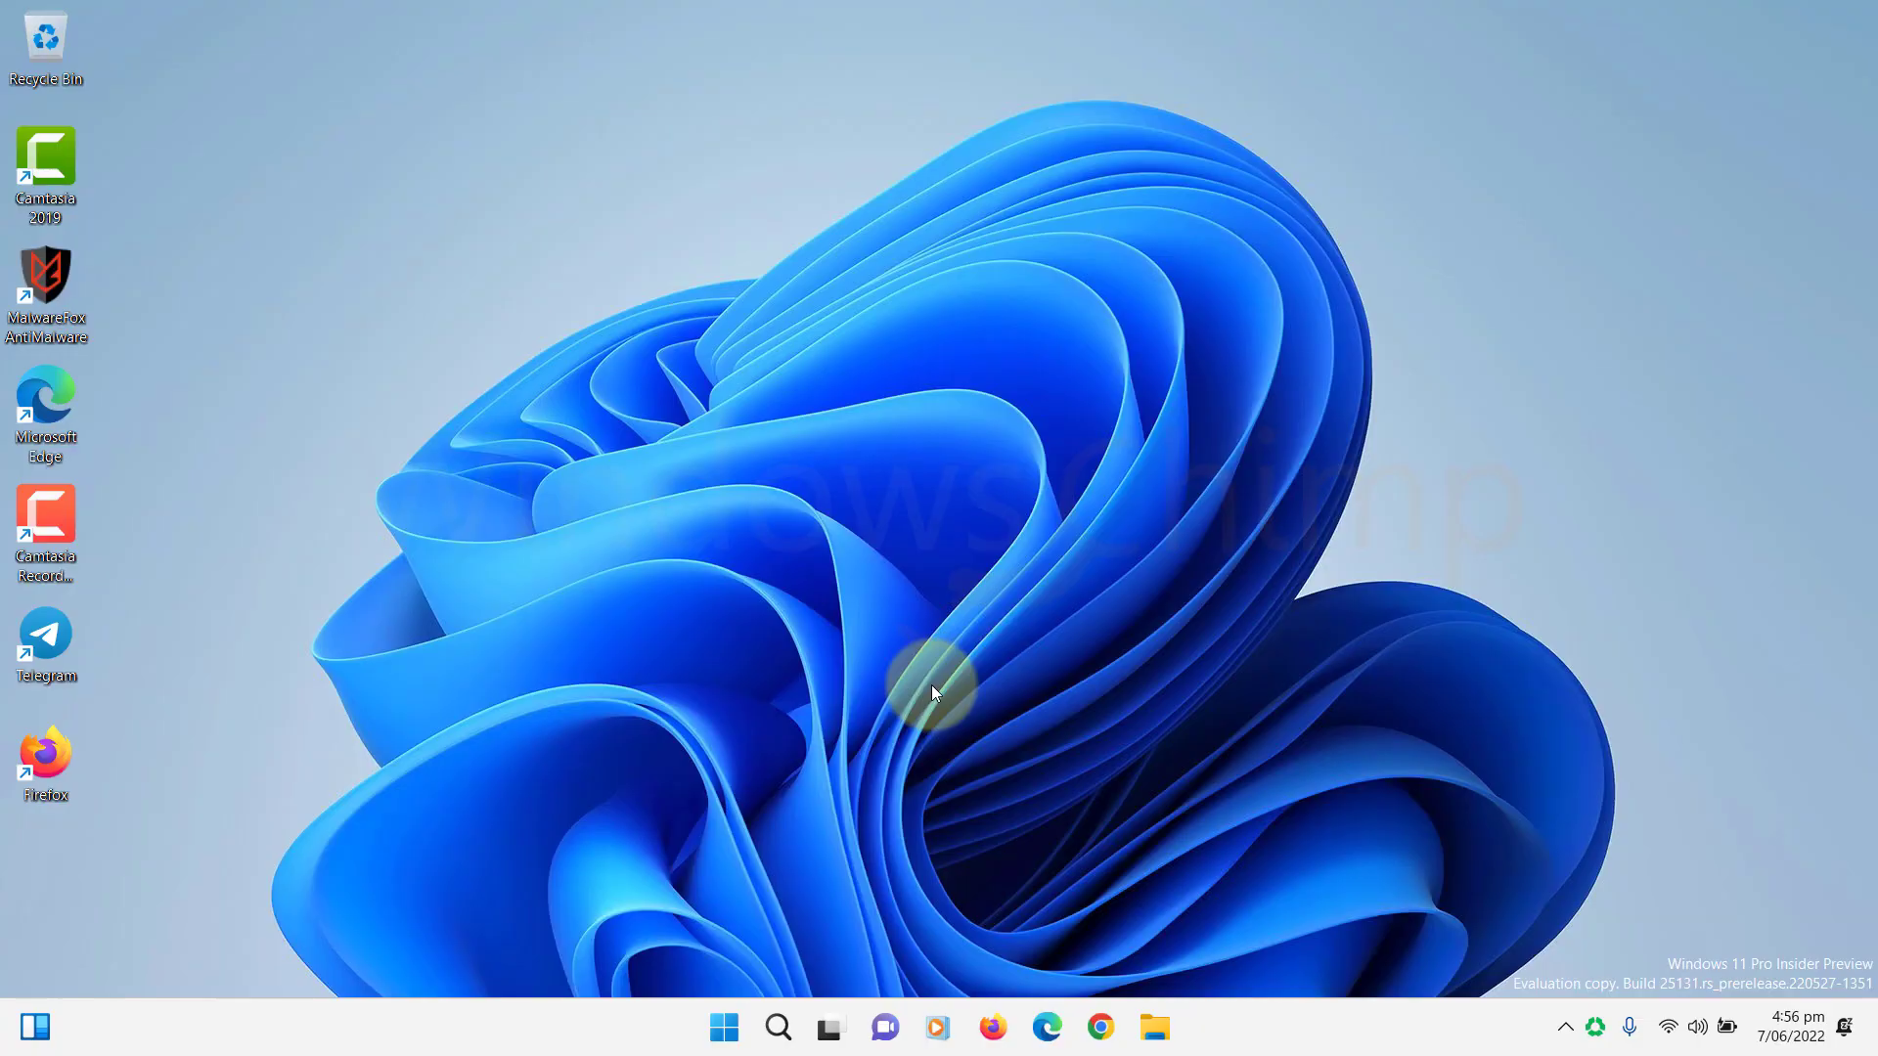
{"action": "left_click", "coordinate": [721, 1027]}
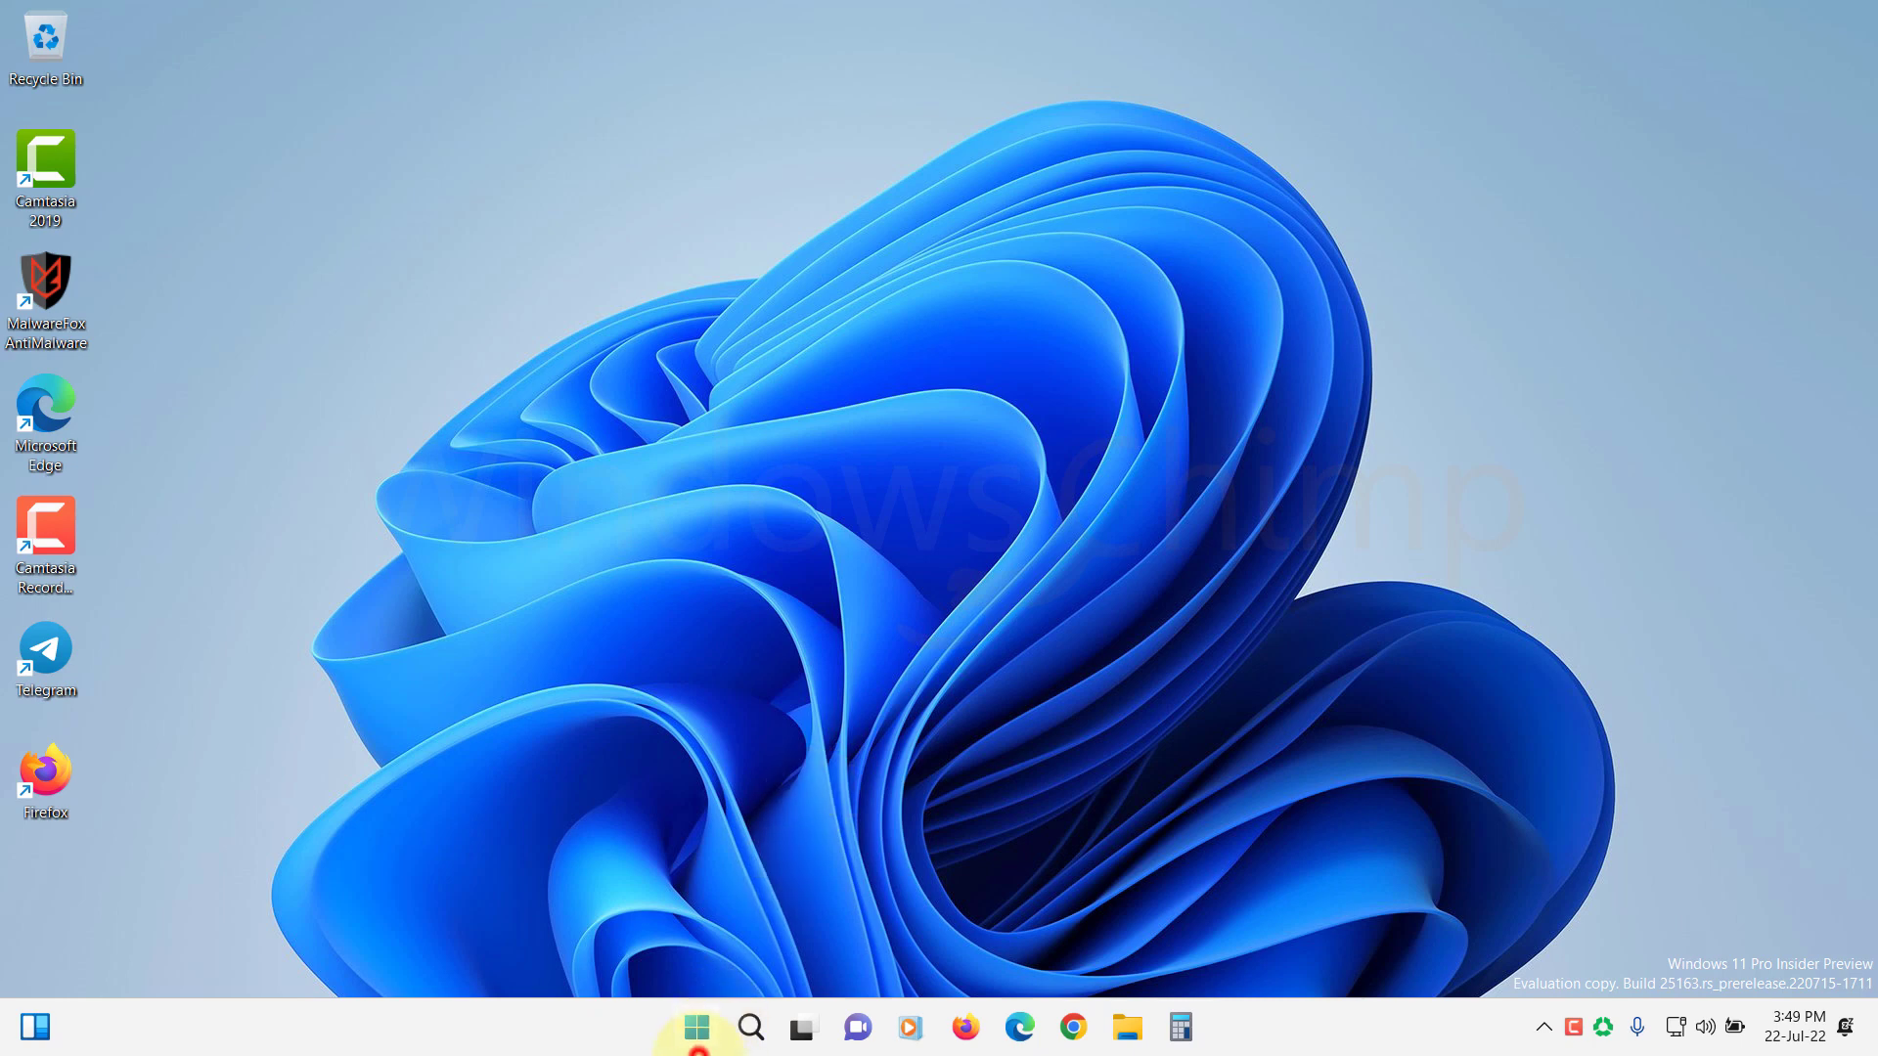
{"action": "type", "text": "cmd"}
{"action": "type", "text": "sfc"}
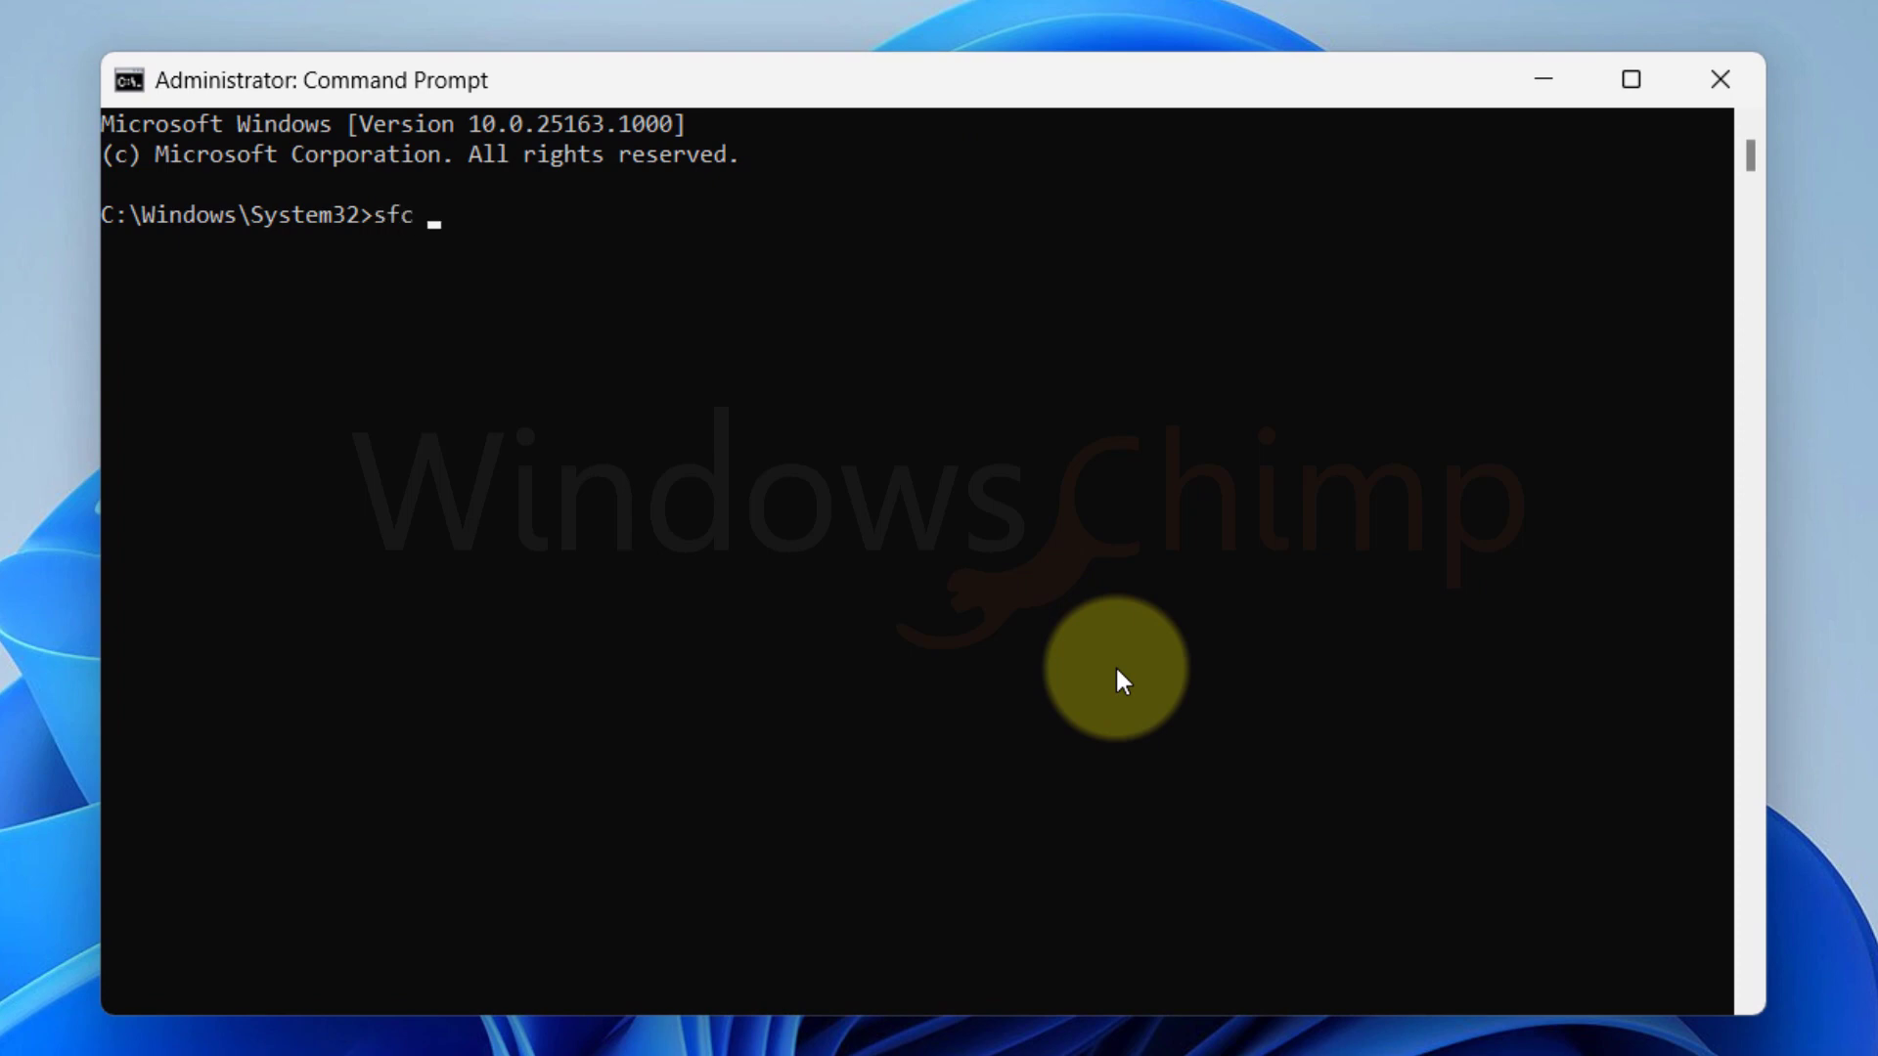
Step: Complete the 'sfc /scannow' command at the administrator Command Prompt
{"action": "type", "text": "/scan"}
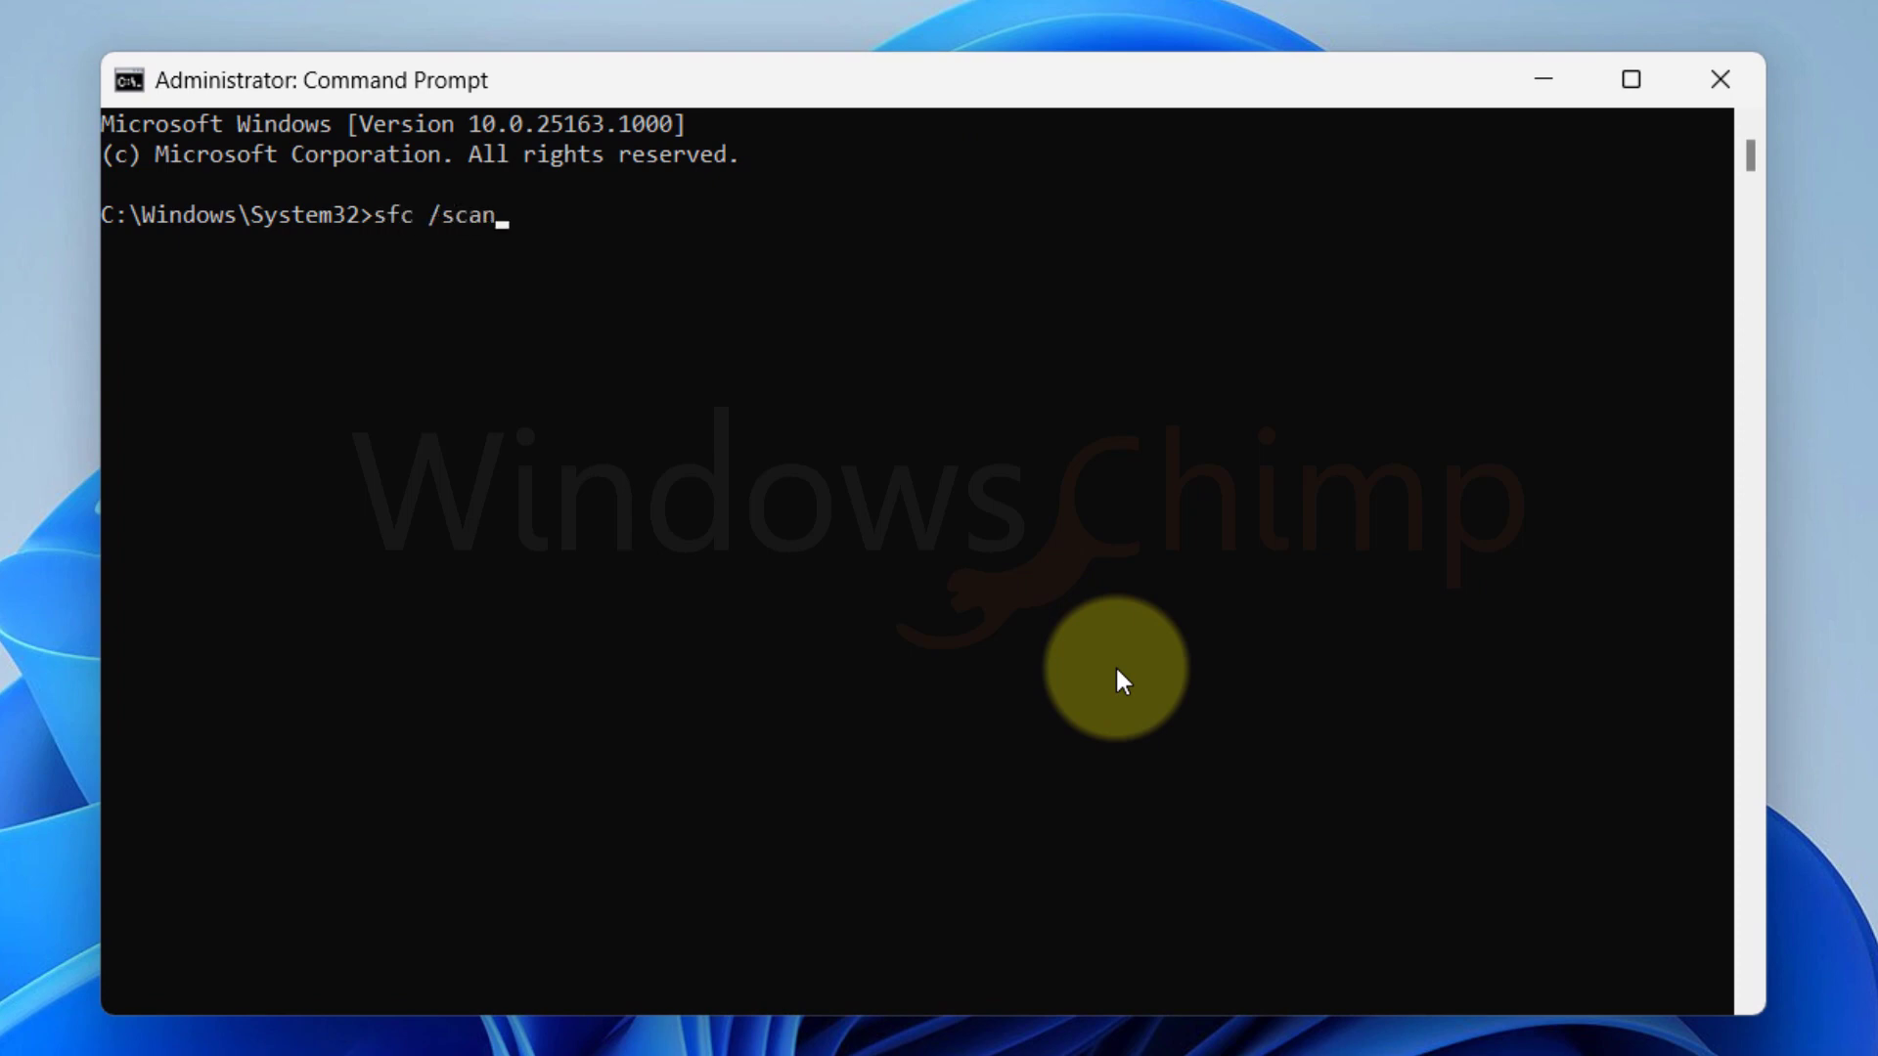
{"action": "type", "text": "now"}
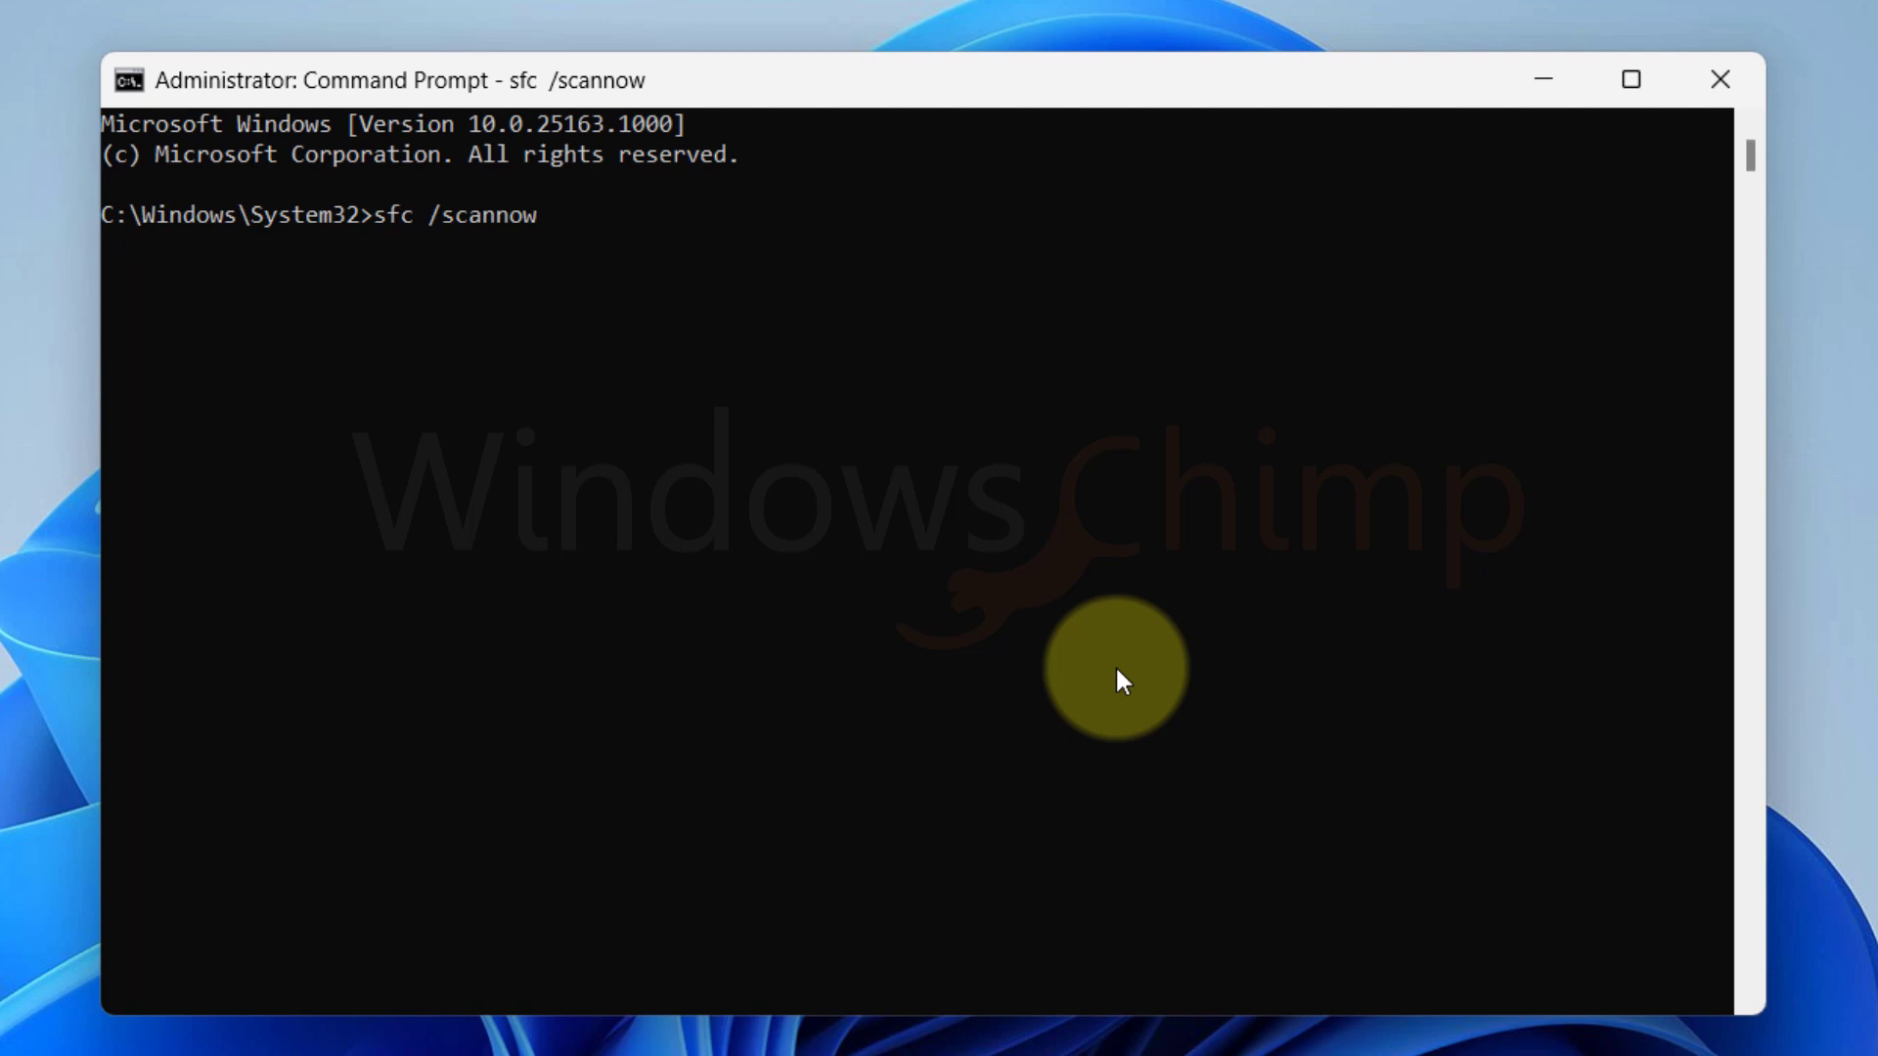